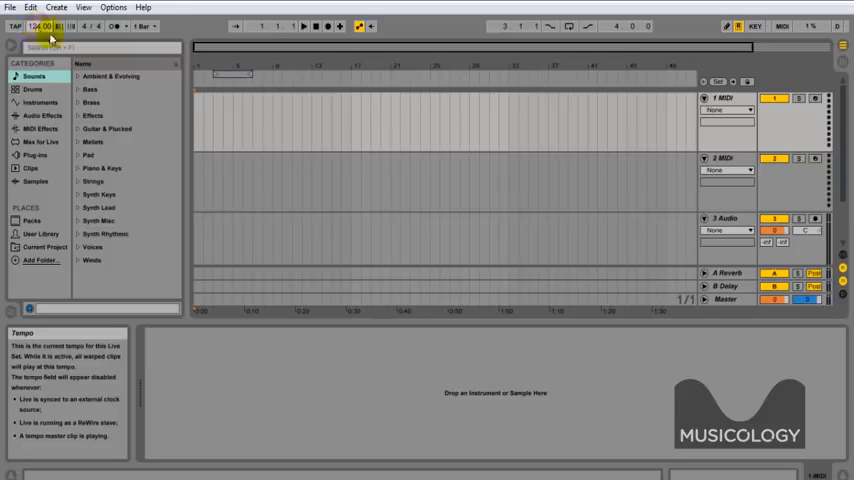
mouse_move(207, 62)
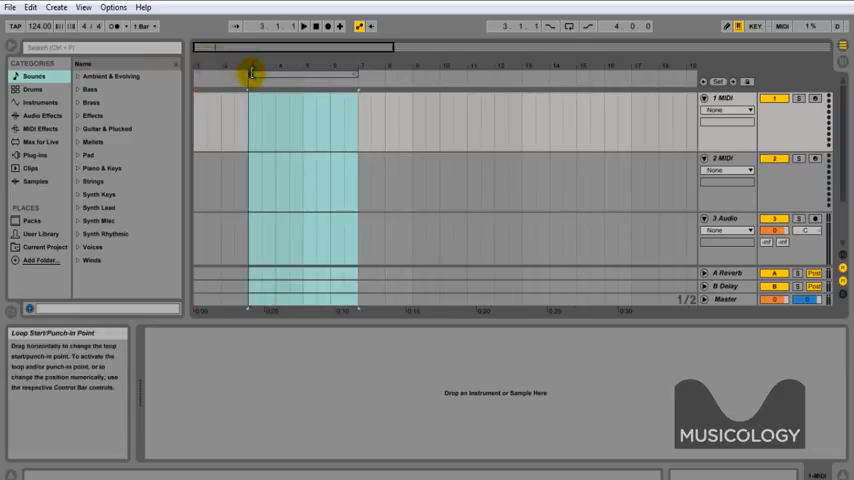
Step: Drag the loop brace so the loop runs from bar 1 to bar 3
left_click_drag(250, 74, 223, 74)
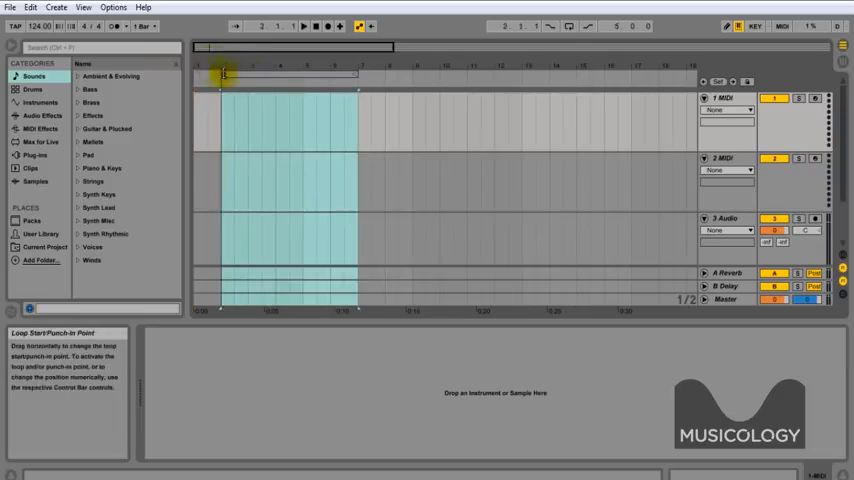
left_click_drag(225, 75, 300, 75)
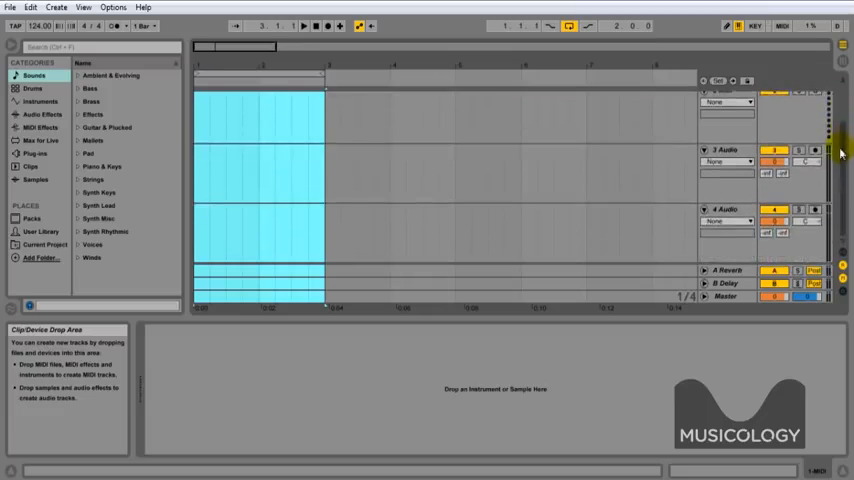
Step: Select the second MIDI track and delete the extra tracks, keeping one MIDI track
scroll("up", 3)
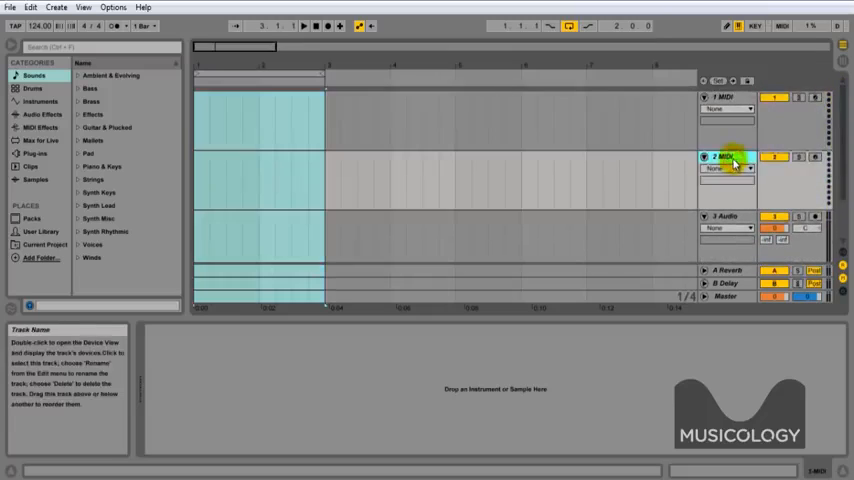
left_click(725, 155)
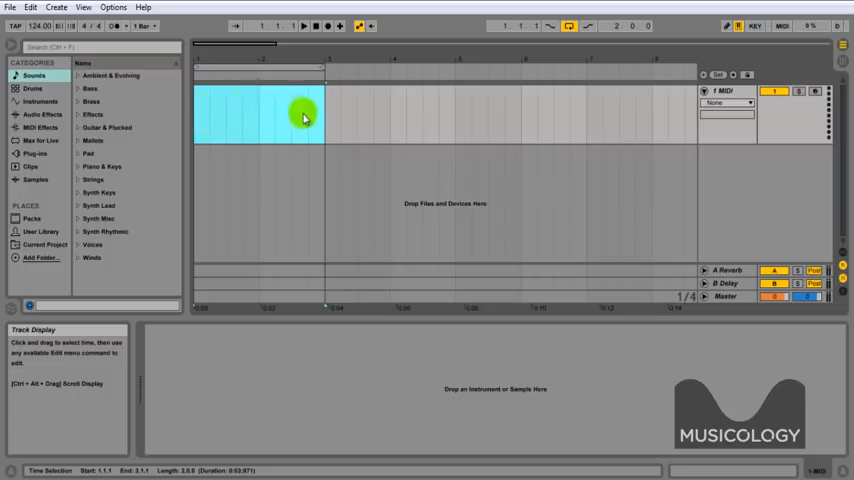
Step: Insert an empty two-bar MIDI clip over the selection and open it in the note editor
right_click(305, 118)
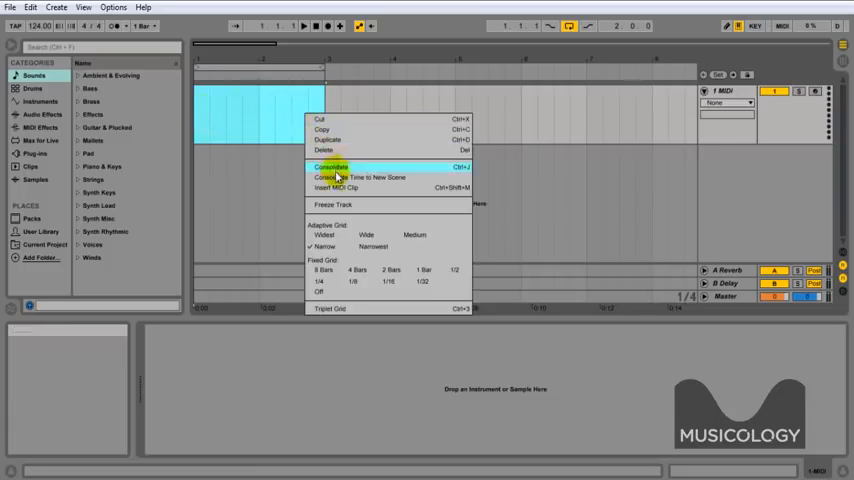
mouse_move(362, 192)
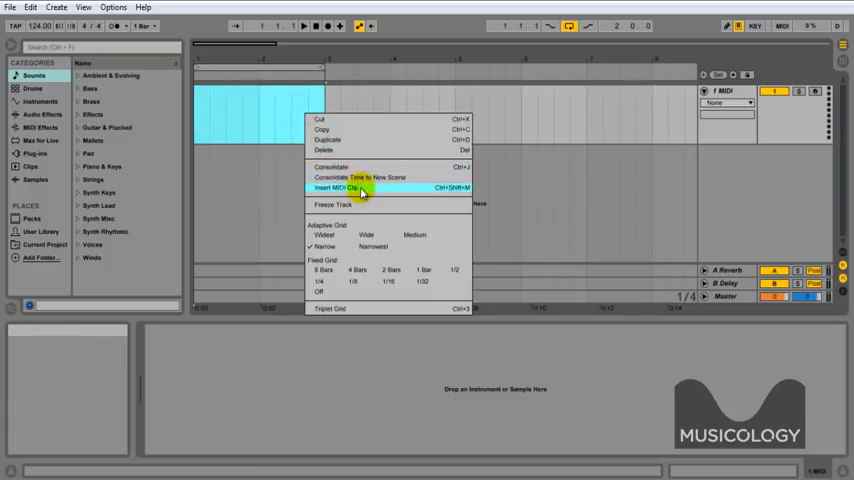
left_click(340, 188)
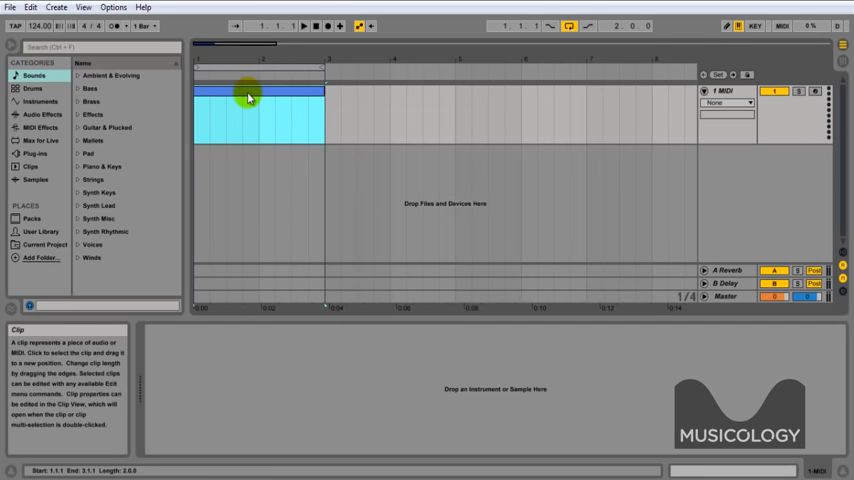
double_click(248, 98)
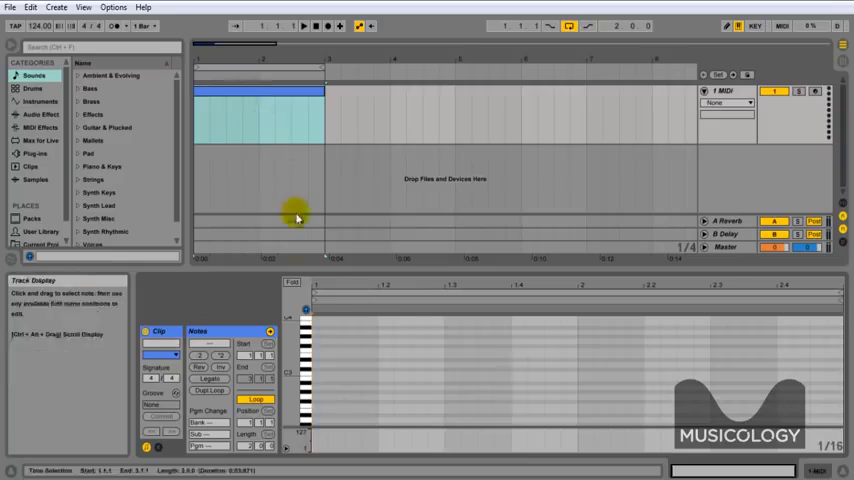
left_click(307, 367)
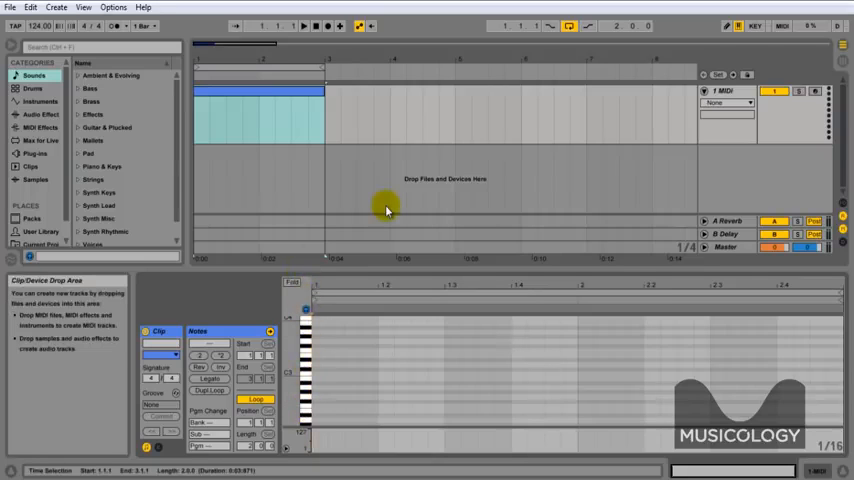
Step: Browse the Instruments category and load Drum Rack onto the MIDI track
left_click(40, 114)
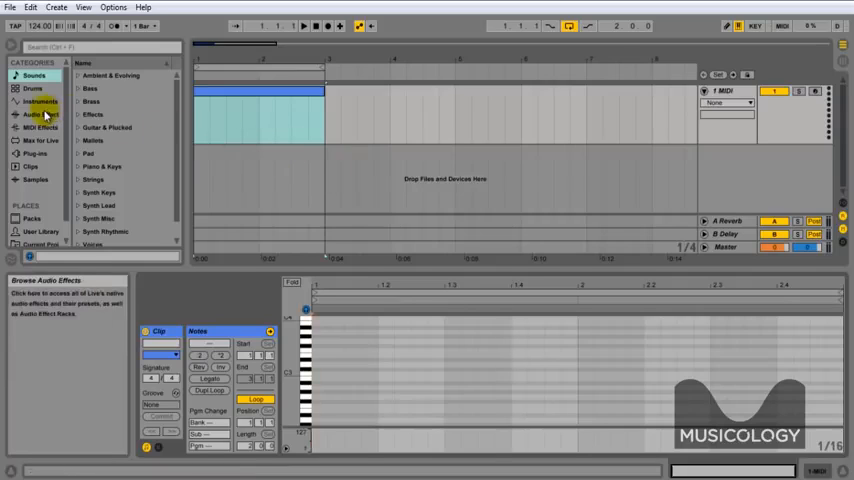
left_click(33, 88)
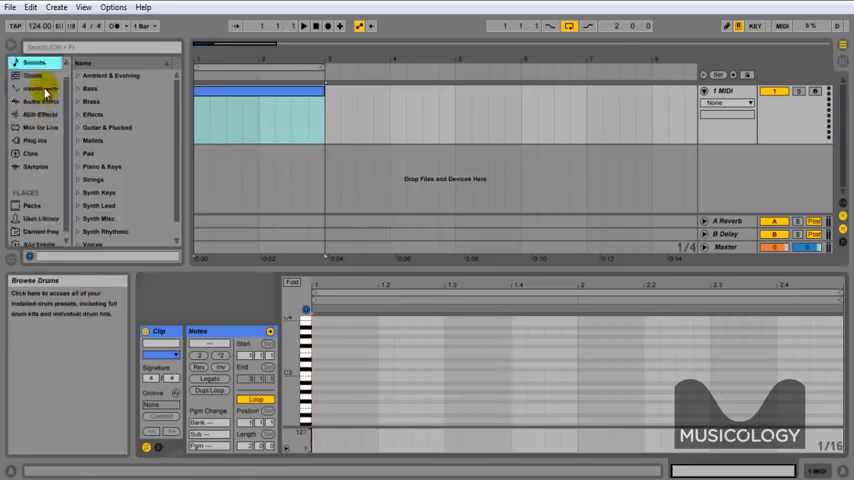
left_click(33, 89)
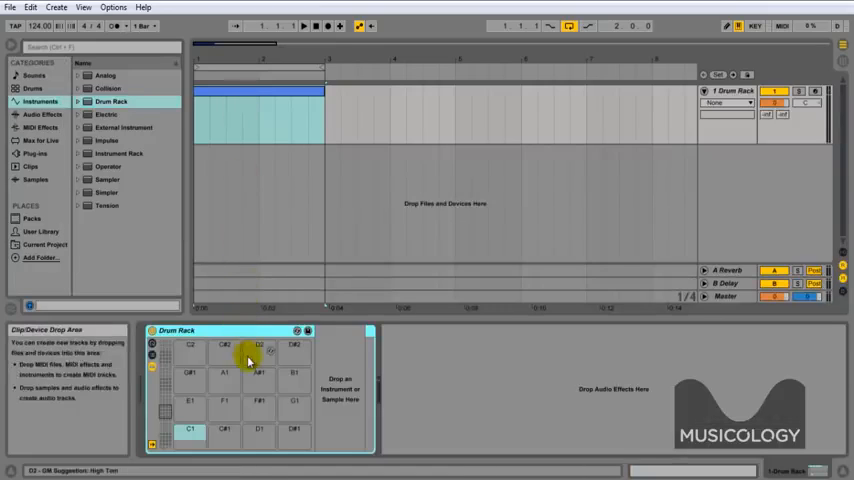
mouse_move(226, 378)
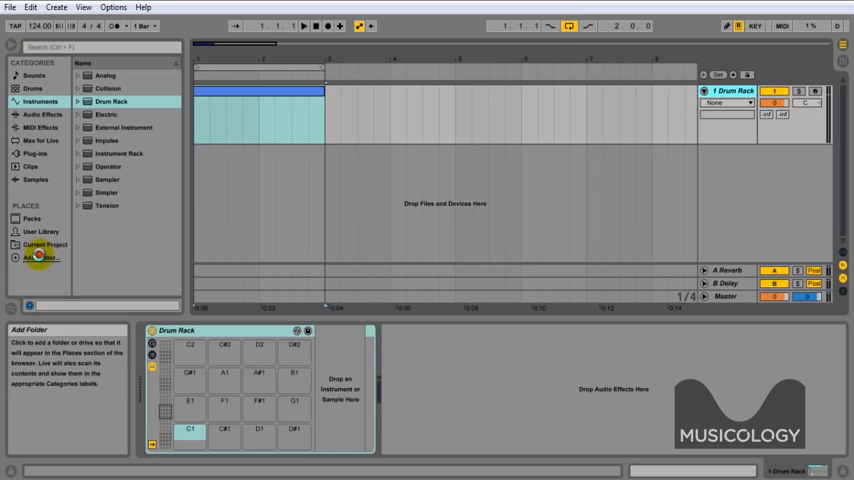
Step: Add the Musicology Deep House folder under Places and open it
left_click(40, 258)
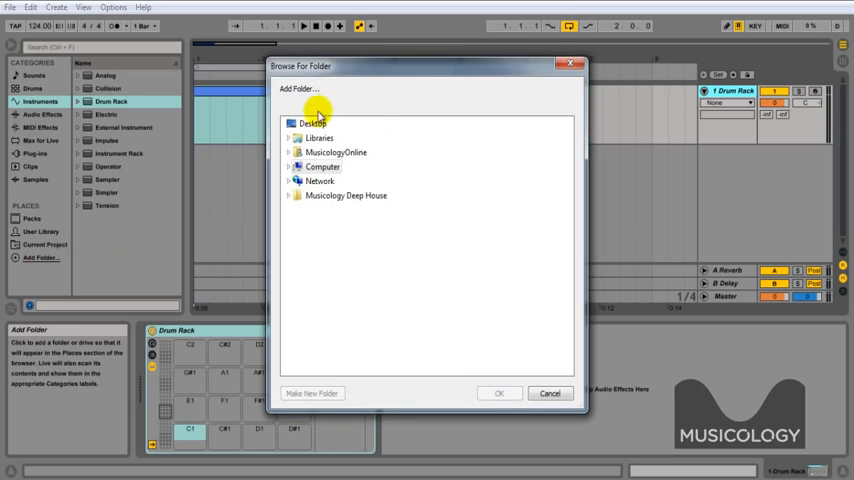
mouse_move(328, 195)
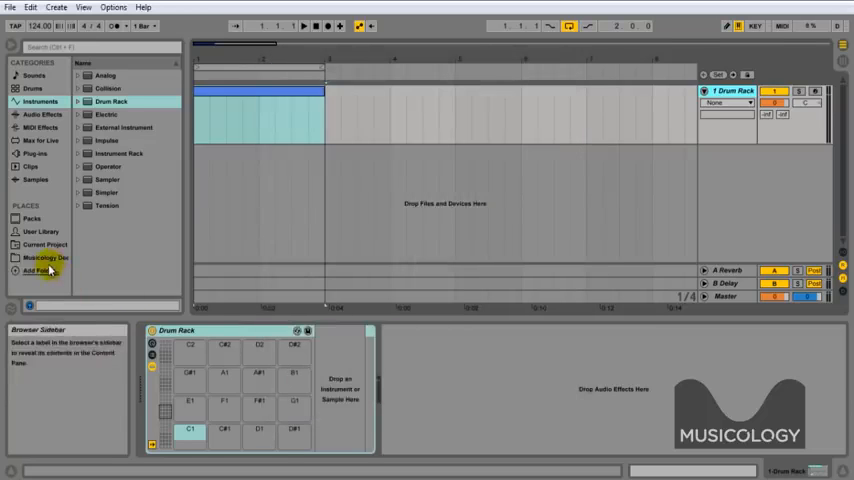
left_click(43, 258)
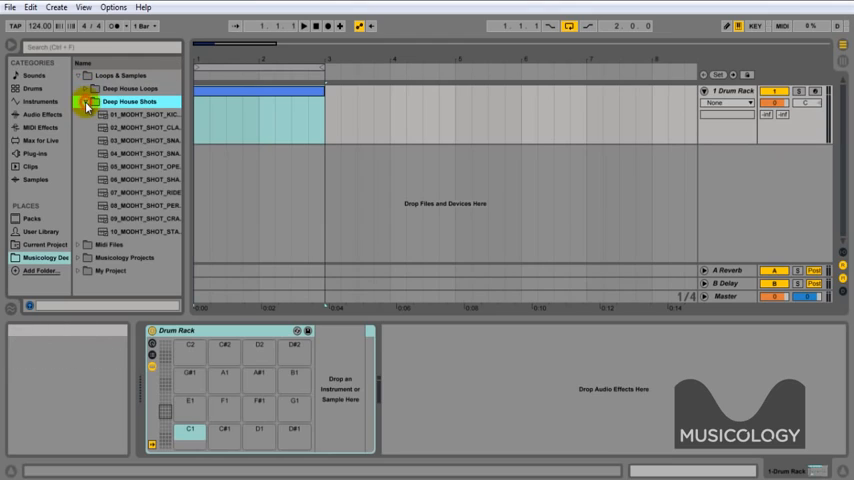
Step: Expand Deep House Shots and preview the one-shots, including the clap
left_click(130, 180)
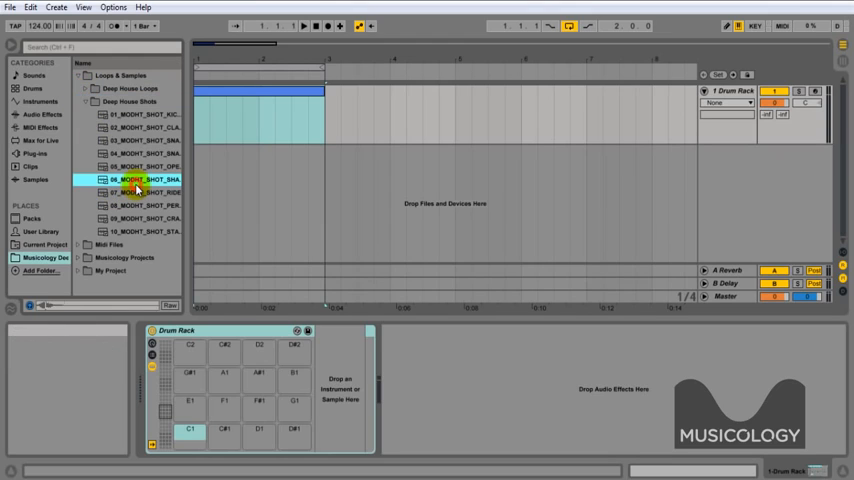
left_click(137, 127)
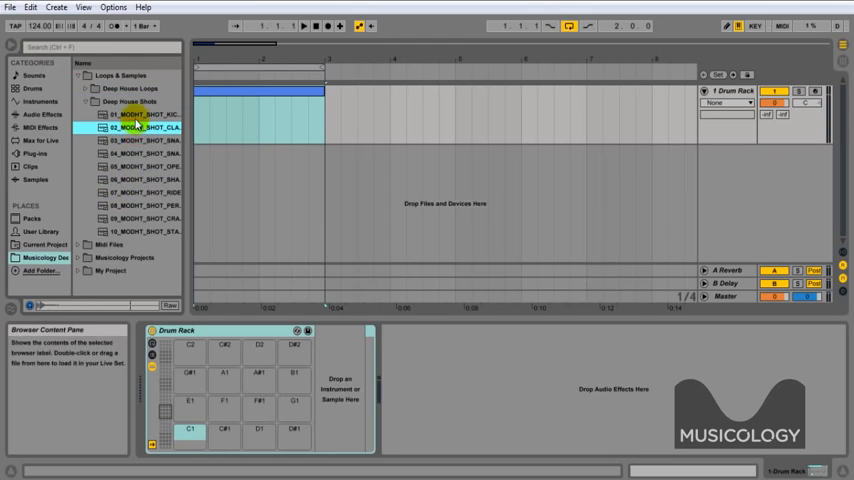
left_click(138, 218)
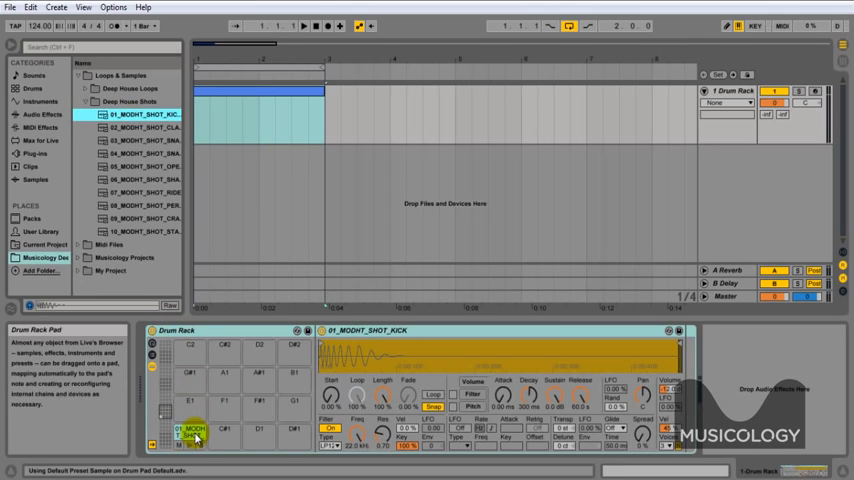
Step: Load kick, clap, snare, open hat, shaker and crash samples onto successive pads
left_click(145, 114)
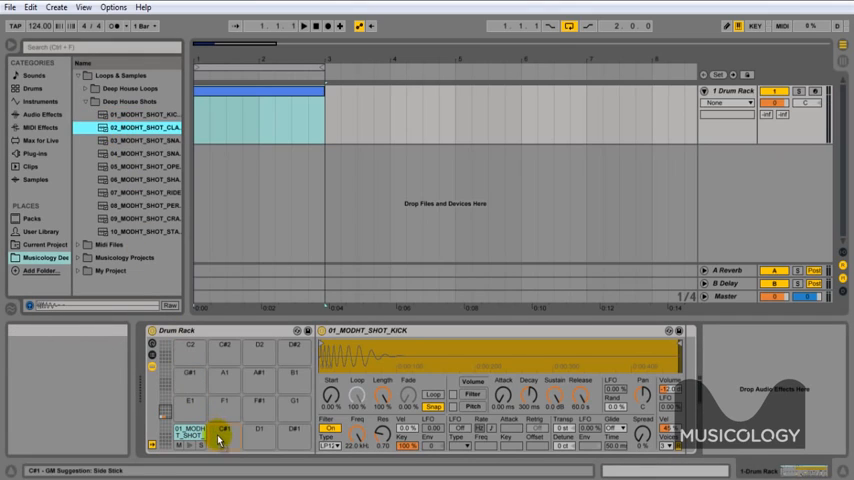
left_click(222, 435)
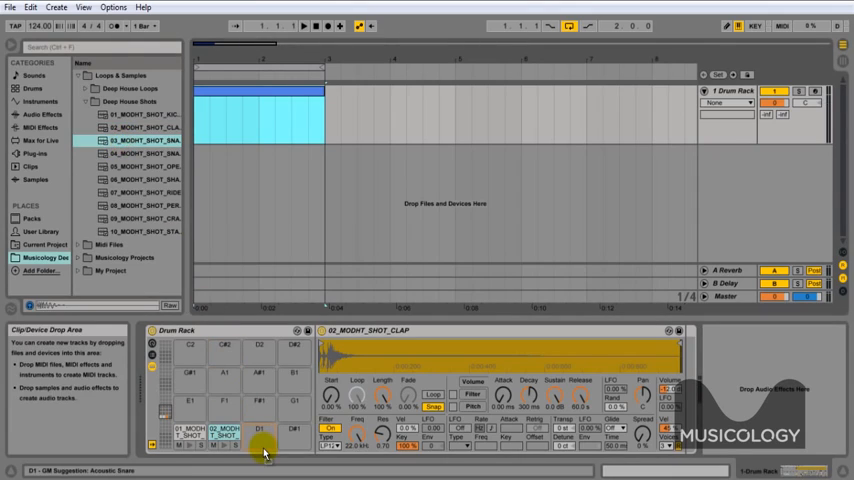
left_click(145, 153)
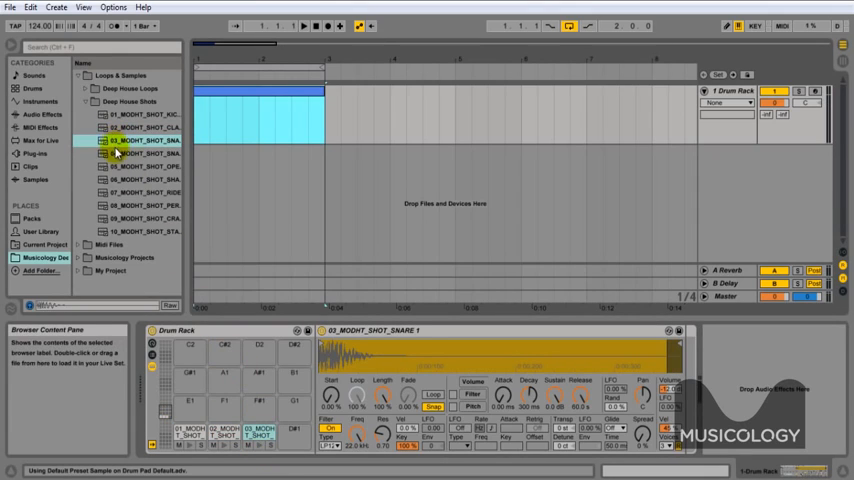
left_click(140, 166)
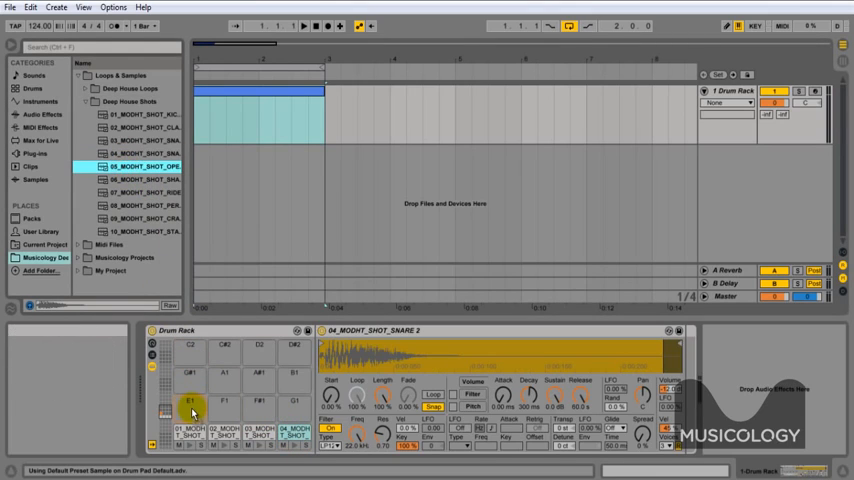
left_click(150, 178)
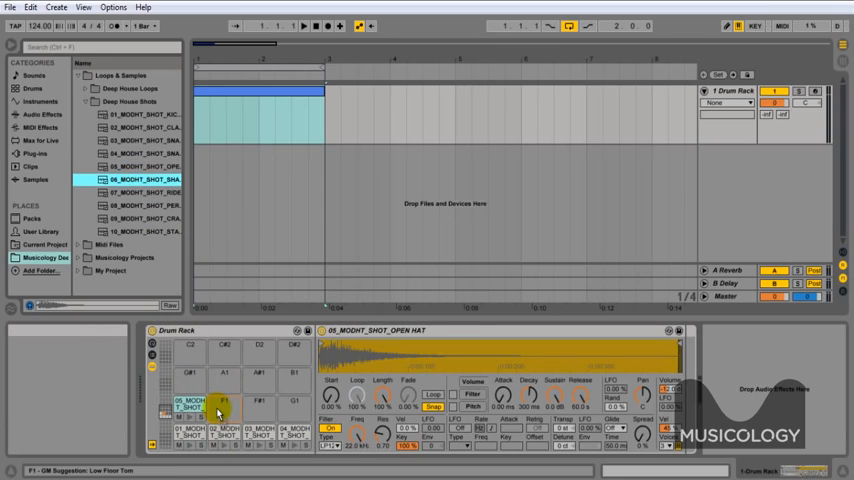
left_click(145, 192)
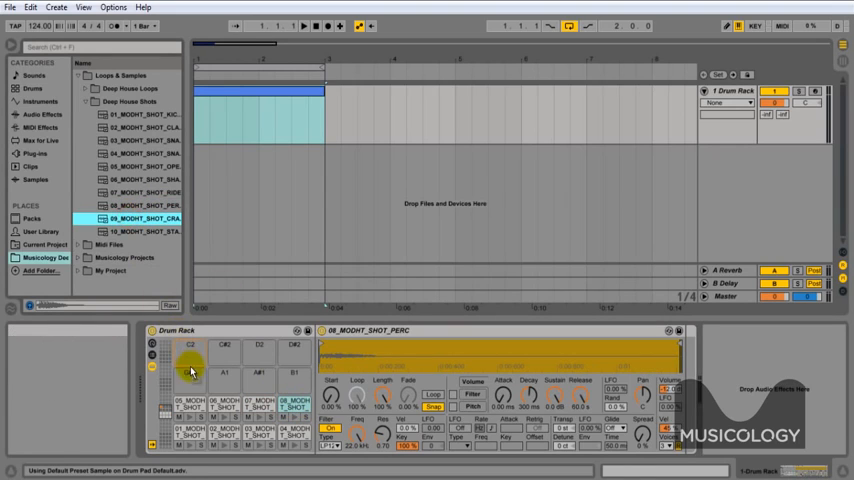
left_click(190, 375)
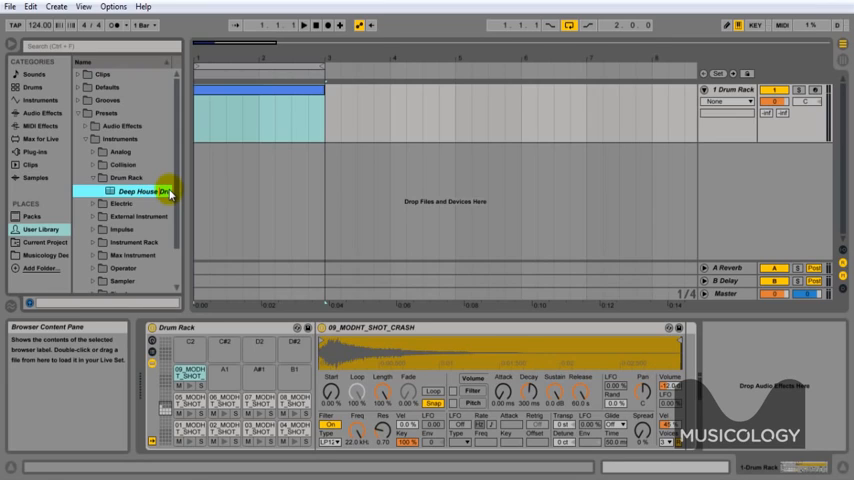
Step: Save the kit as the Deep House Drum Rack preset and select it
left_click(130, 190)
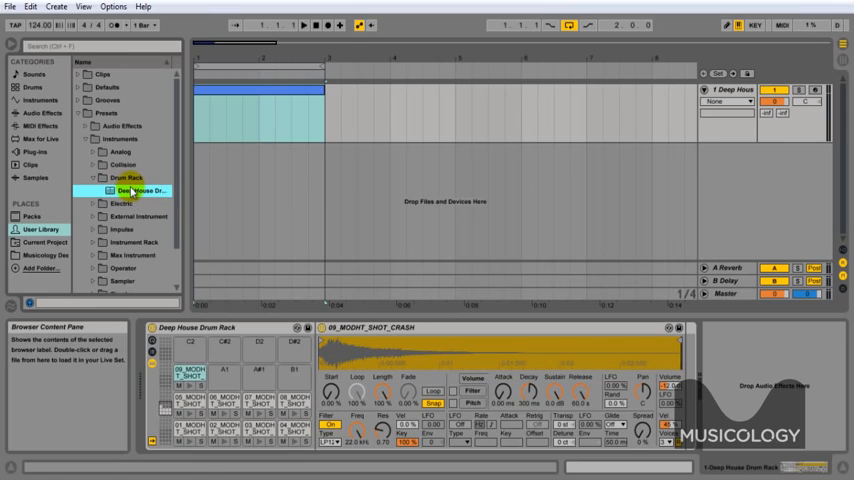
left_click(253, 111)
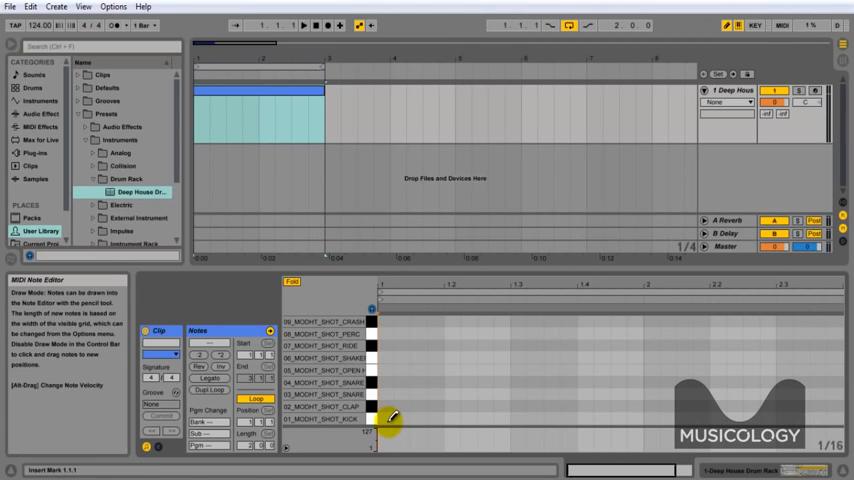
Step: Draw kick notes on beats 1–4 and duplicate them into bar 2
left_click(380, 418)
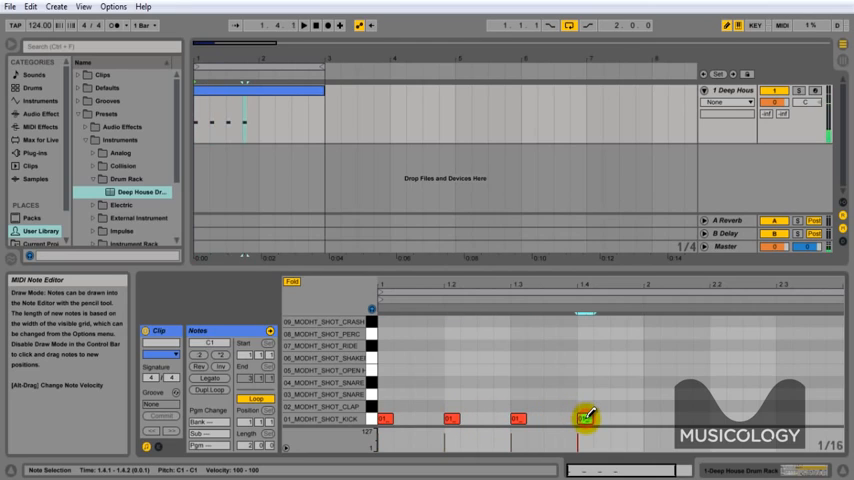
left_click(738, 25)
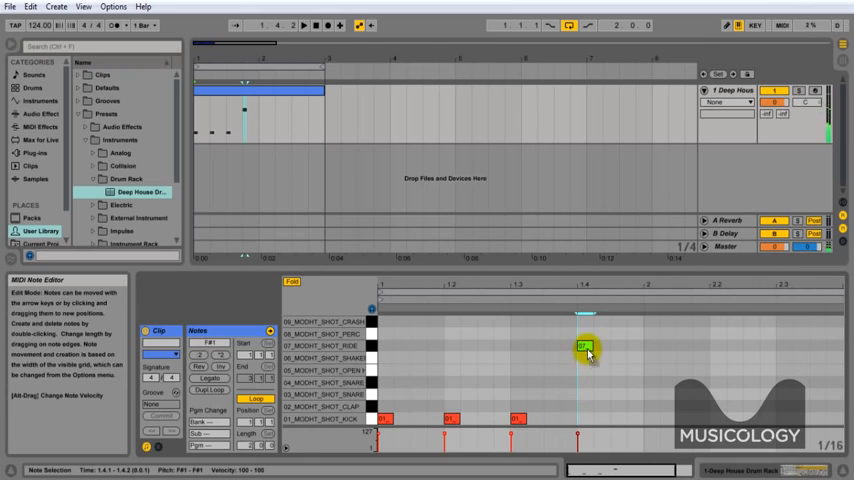
left_click_drag(585, 345, 582, 418)
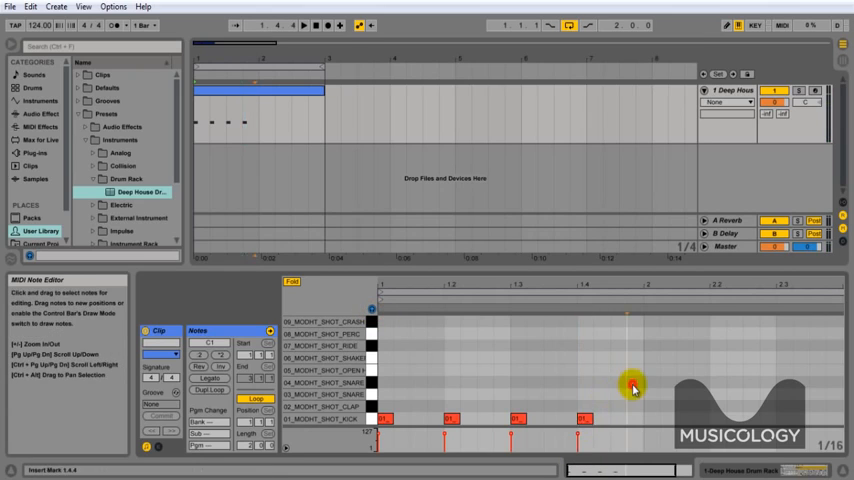
left_click(385, 418)
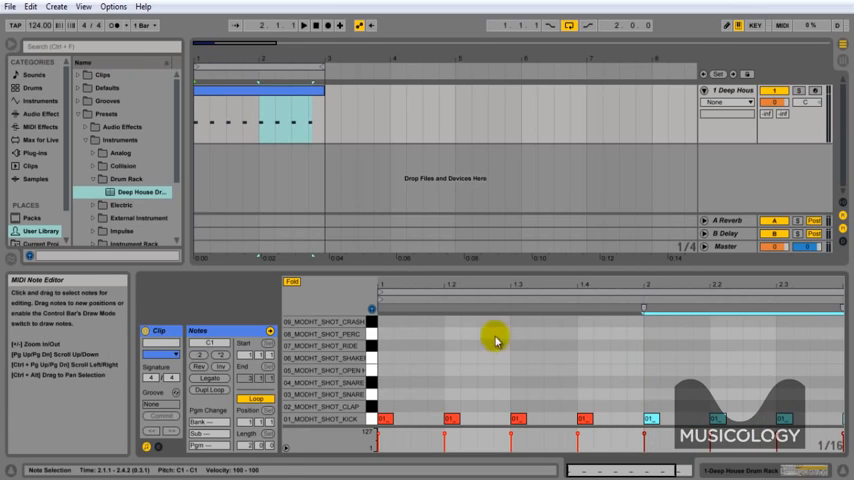
left_click(278, 120)
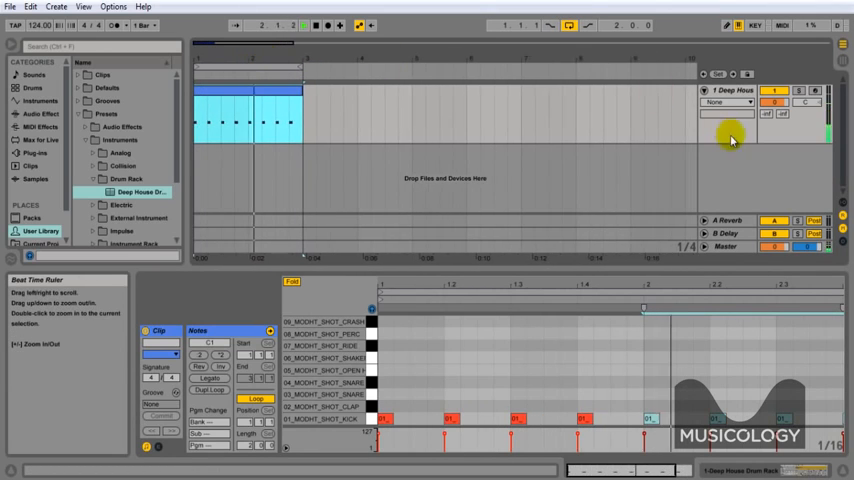
Step: Select the drum rack track and rename it 'Kick' from its context menu
left_click(727, 90)
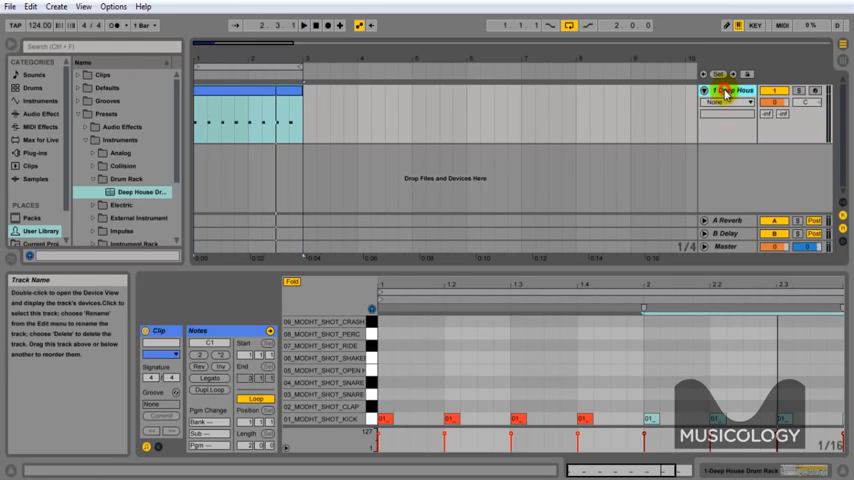
right_click(728, 91)
type("Kick")
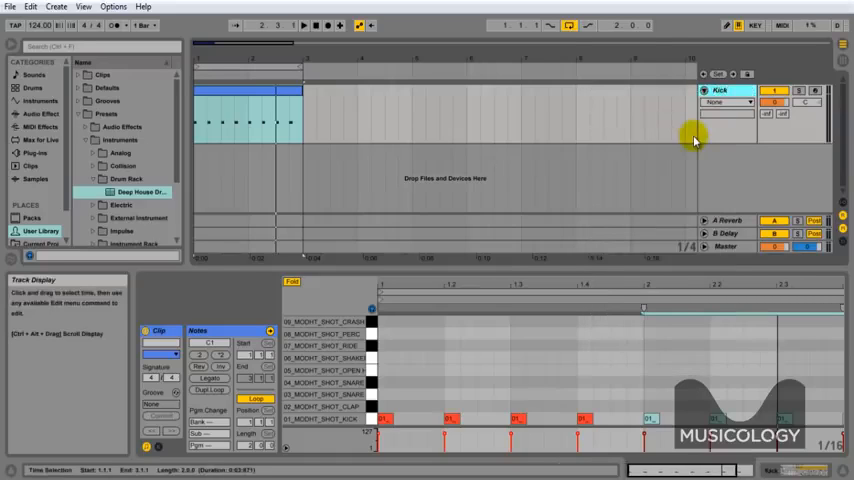
mouse_move(495, 250)
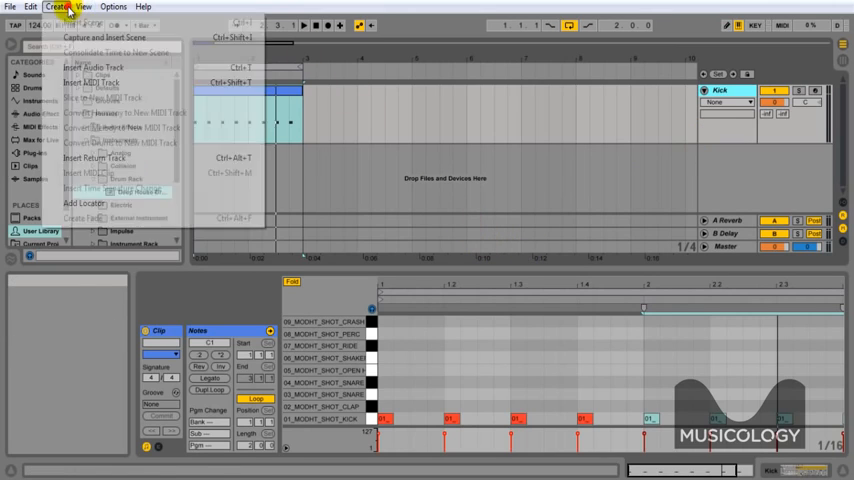
mouse_move(91, 82)
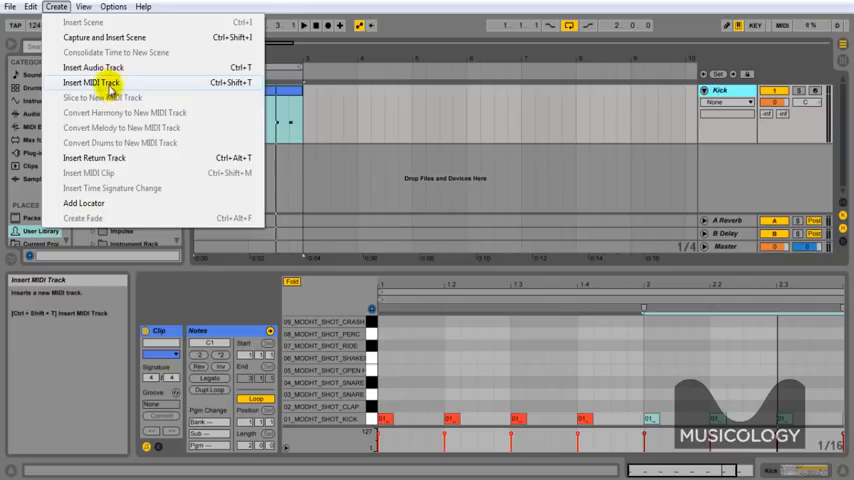
Step: Insert a new MIDI track for the Deep House Drum Rack
left_click(90, 82)
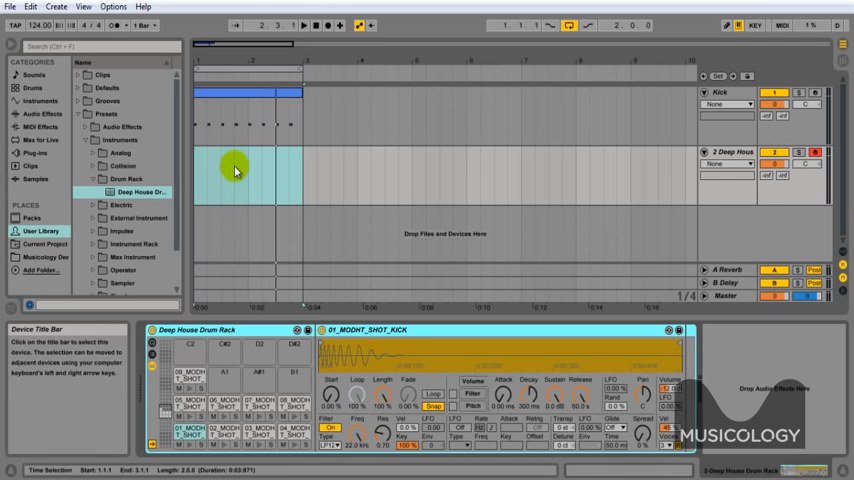
mouse_move(420, 218)
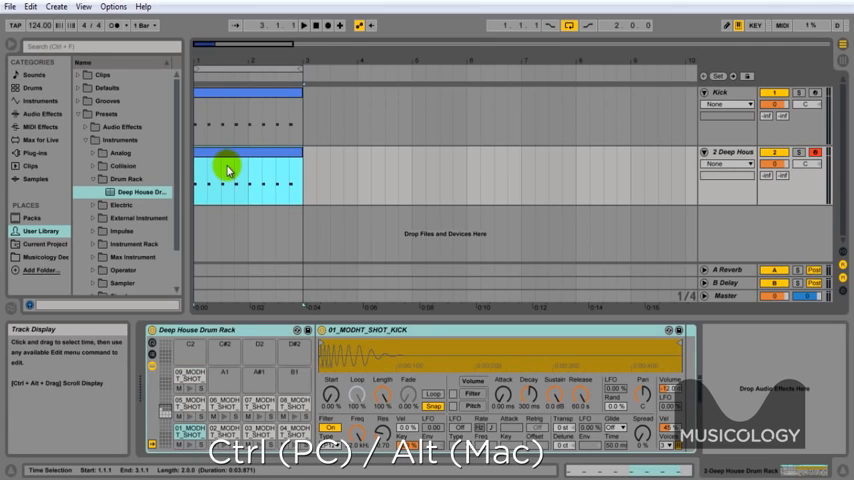
Step: Copy the kick clip onto track 2, recolour it, and keep only the beat 2 and 4 notes
right_click(228, 170)
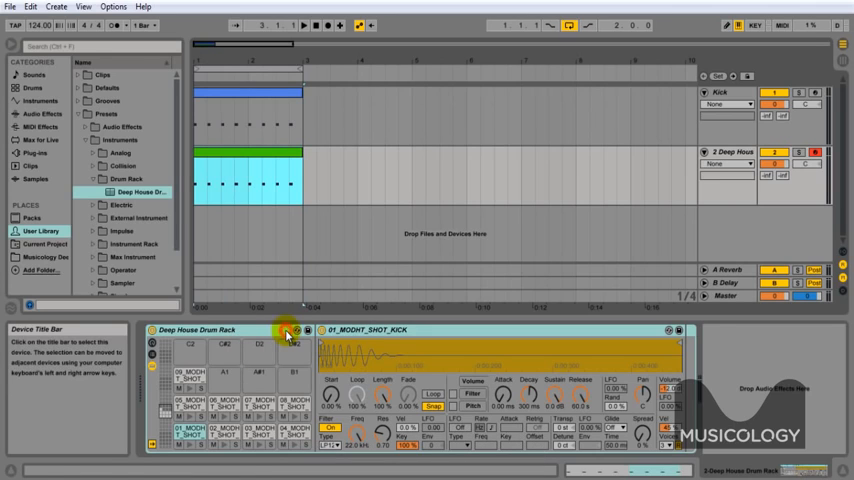
left_click(260, 160)
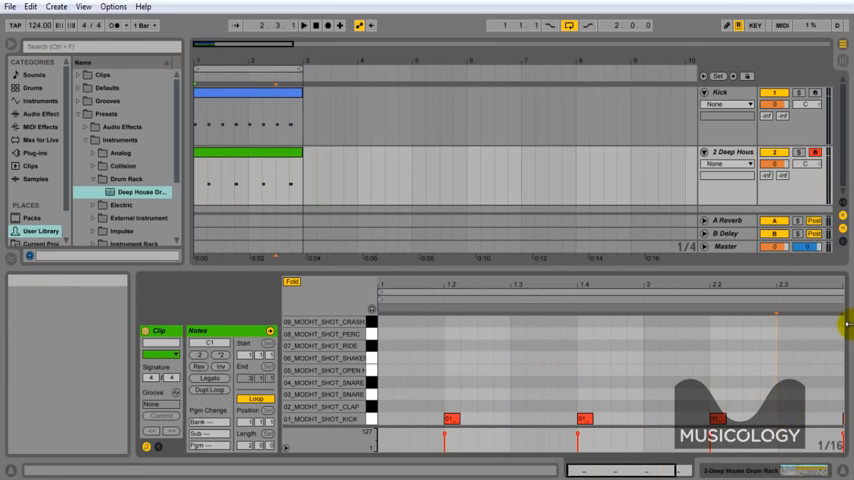
mouse_move(651, 287)
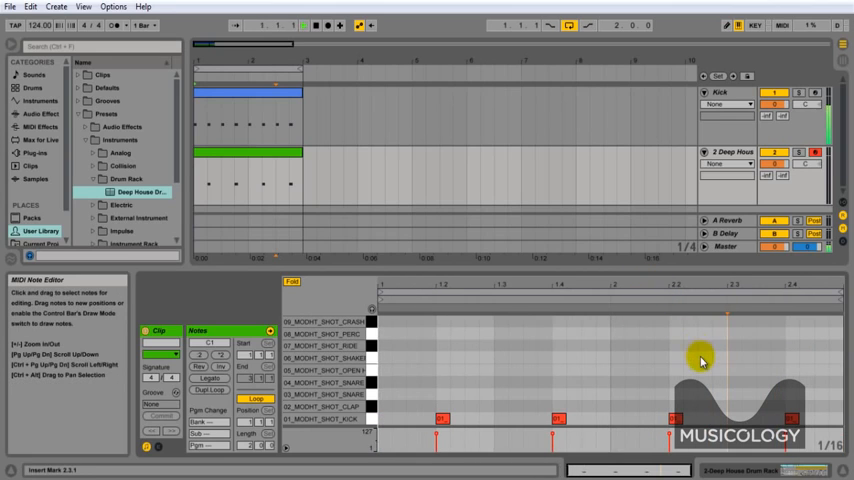
left_click(291, 25)
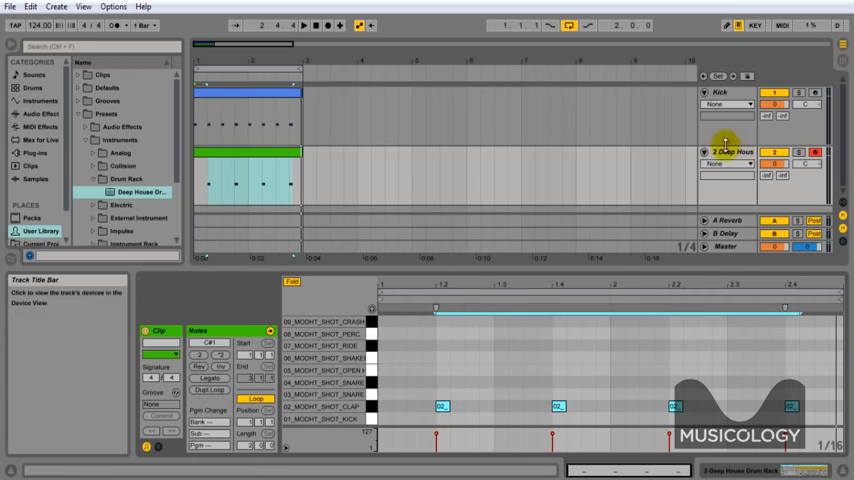
Step: Rename track 2 to 'Clap' and fold the Kick and Clap tracks
right_click(730, 151)
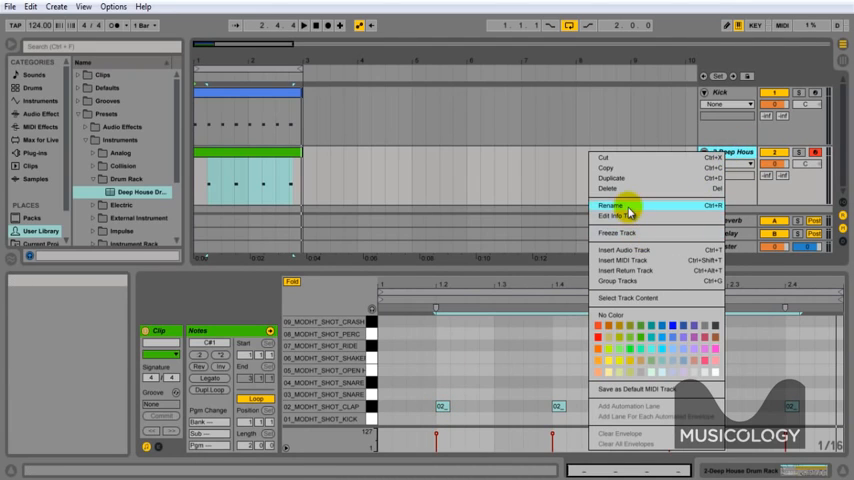
left_click(610, 205)
type("Clap")
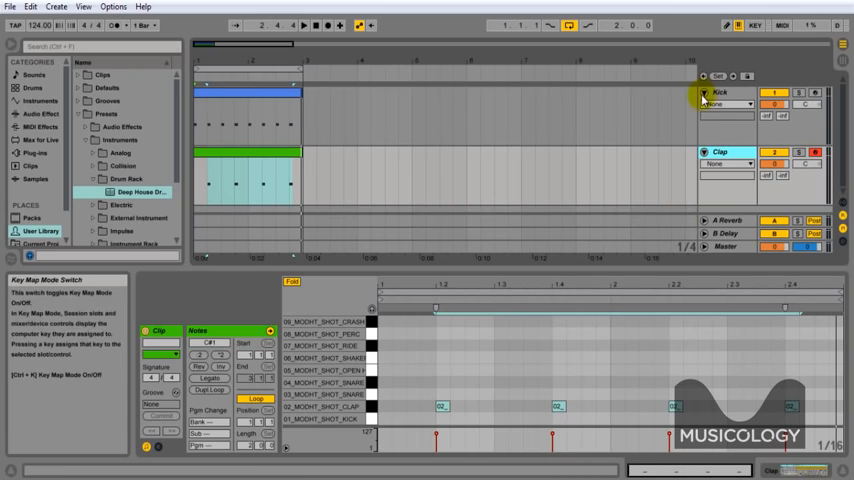
left_click(706, 106)
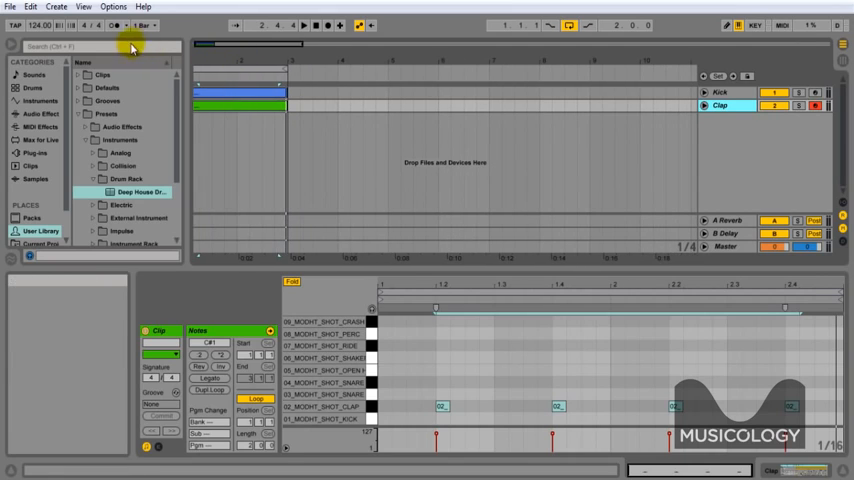
Step: Insert a new MIDI track, name it Snare 1, and add an empty two-bar MIDI clip
left_click(55, 7)
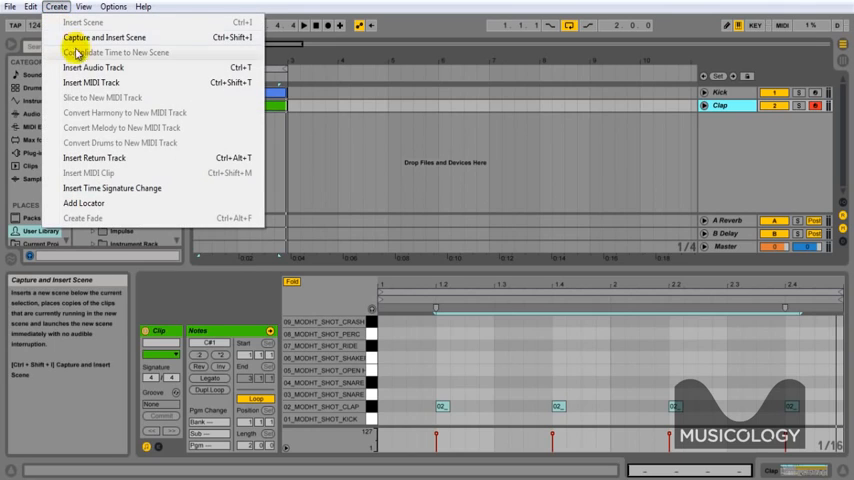
left_click(92, 82)
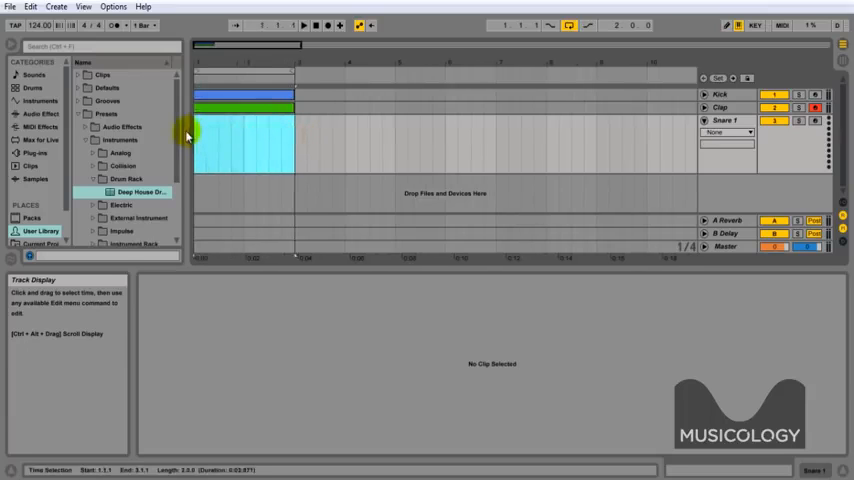
right_click(245, 140)
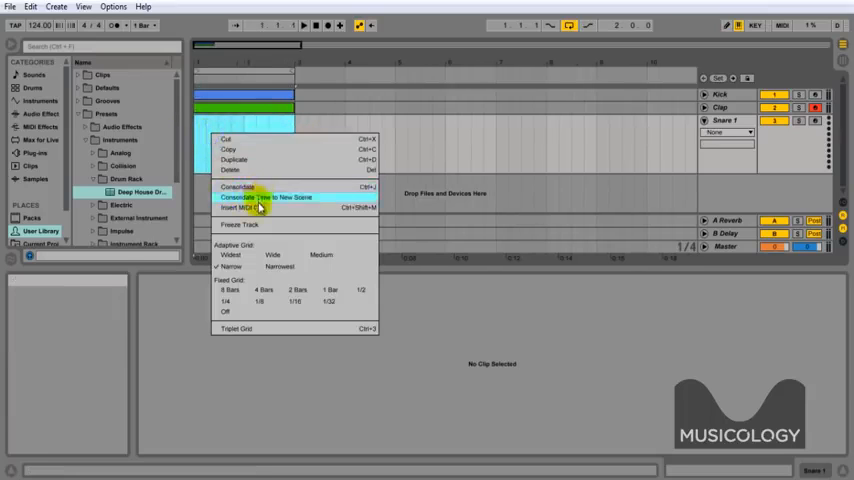
left_click(242, 208)
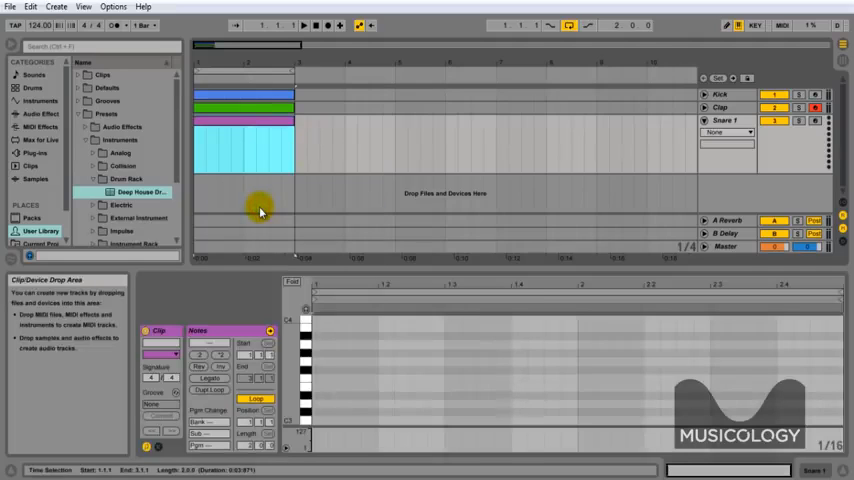
left_click(140, 191)
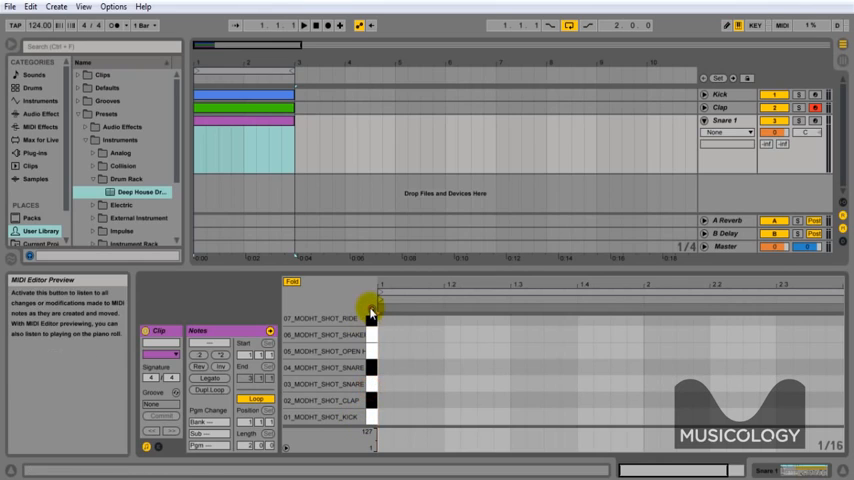
Step: Switch the note grid to triplets and draw 03_MODHT_SHOT_SNARE hits across both bars
left_click(369, 390)
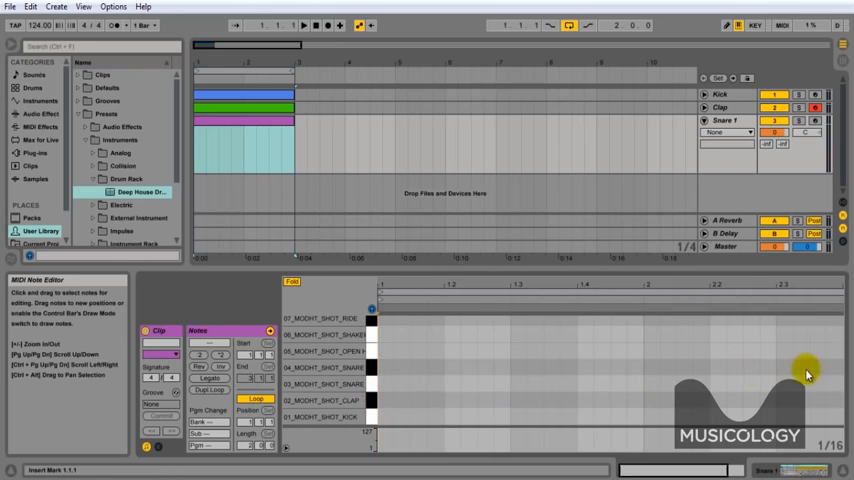
right_click(463, 388)
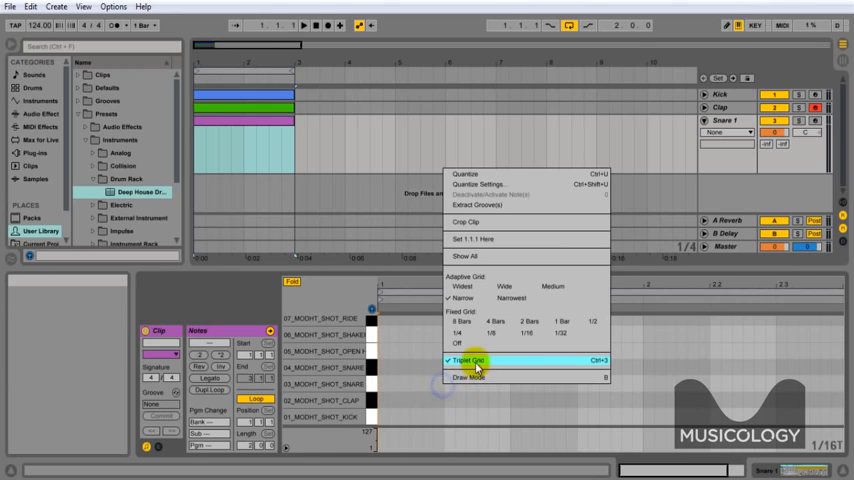
left_click(470, 360)
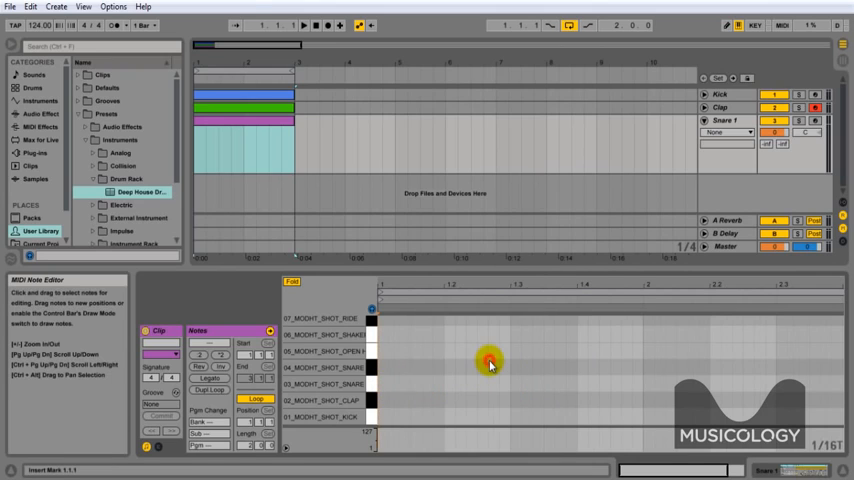
mouse_move(715, 375)
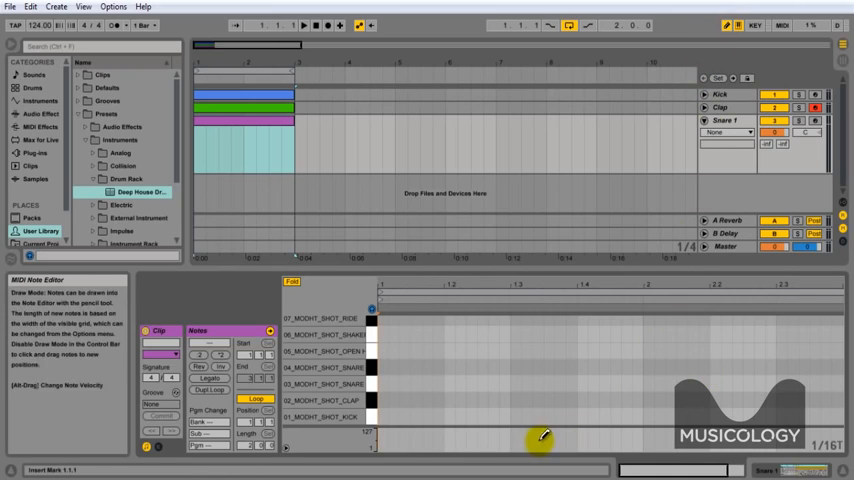
mouse_move(451, 397)
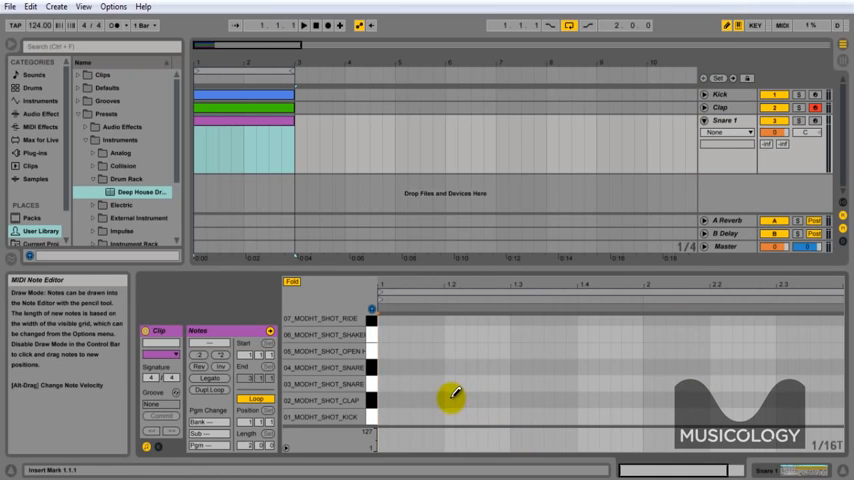
left_click(452, 384)
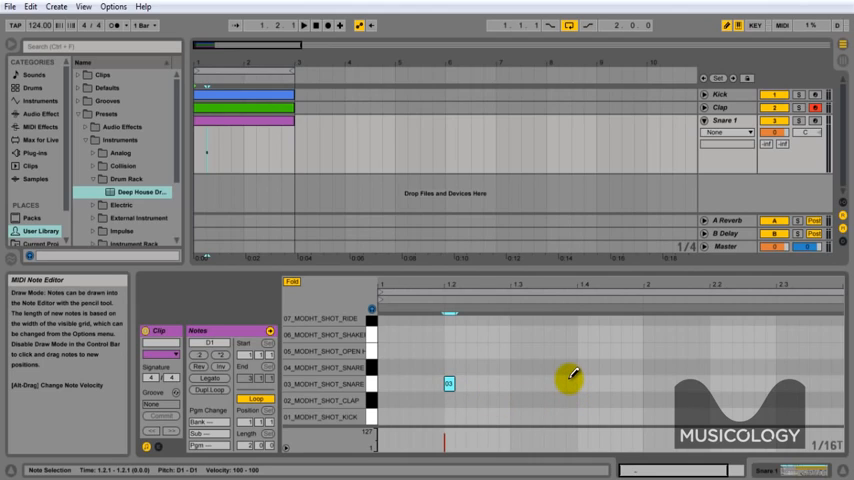
mouse_move(505, 382)
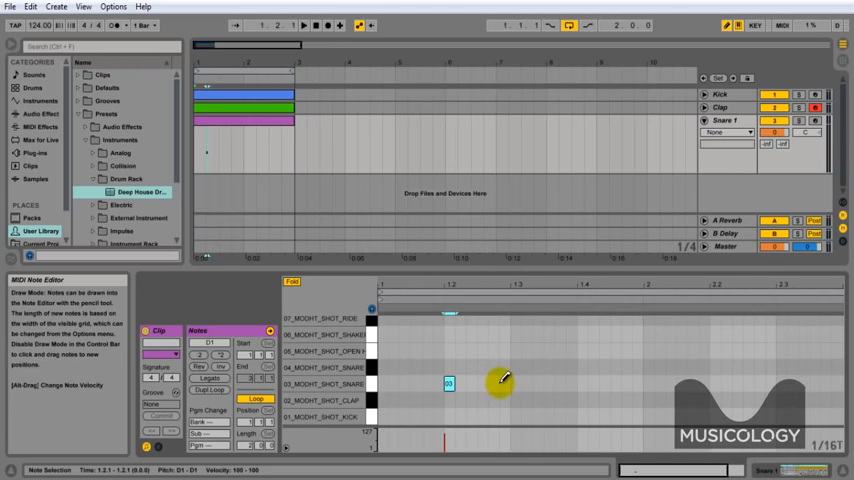
left_click_drag(449, 384, 500, 384)
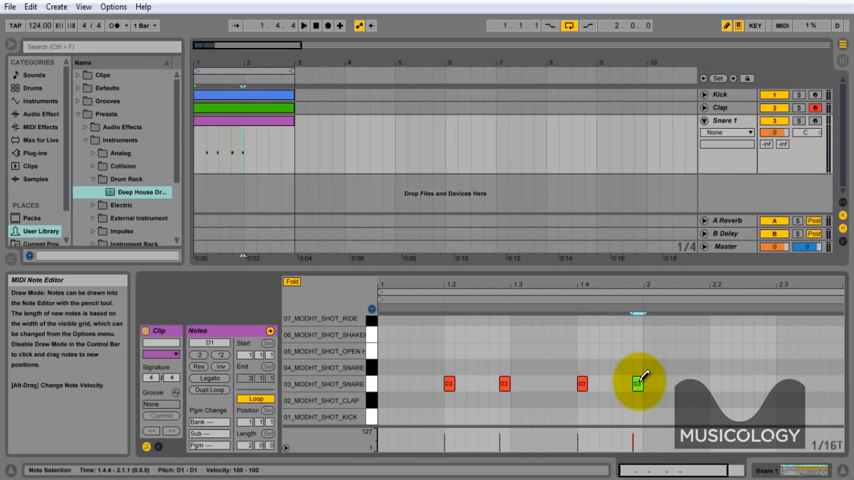
left_click(637, 385)
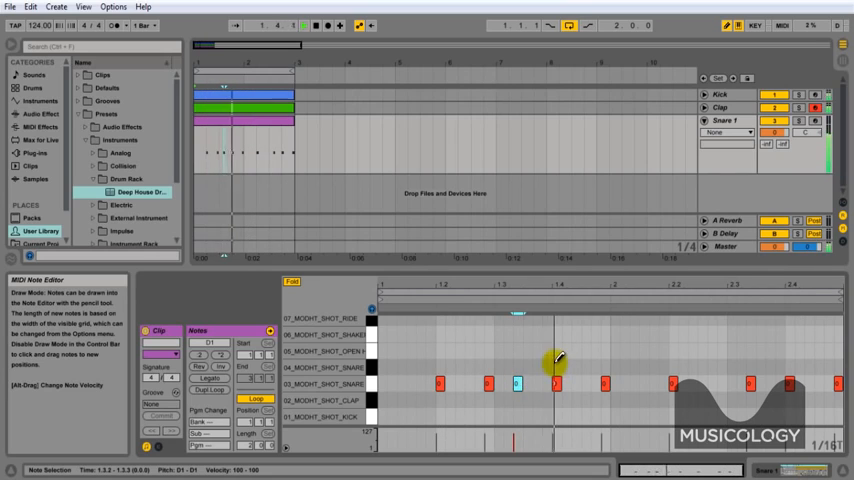
Step: Exit Draw Mode, fold Snare 1, and load the Deep House Drum Rack onto a new MIDI track
left_click(726, 26)
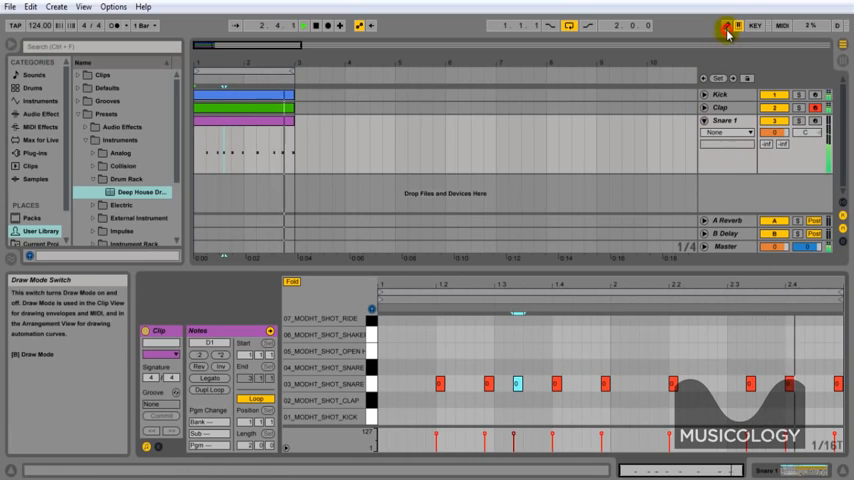
left_click(722, 120)
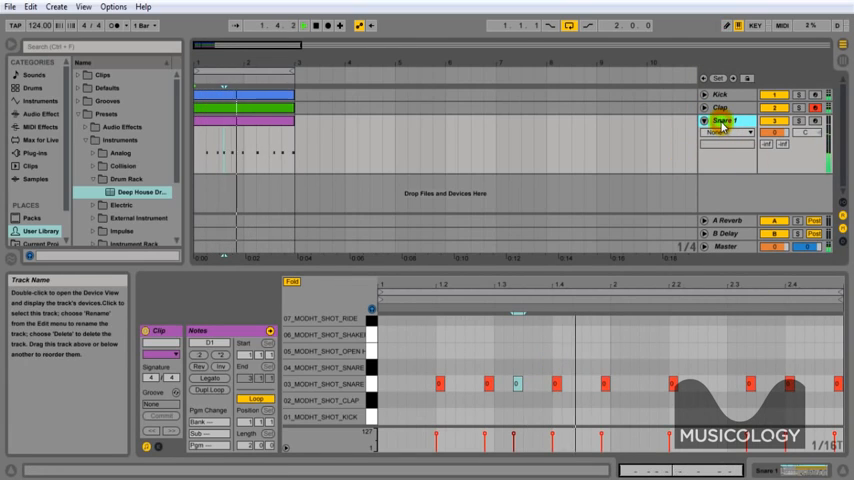
left_click(705, 121)
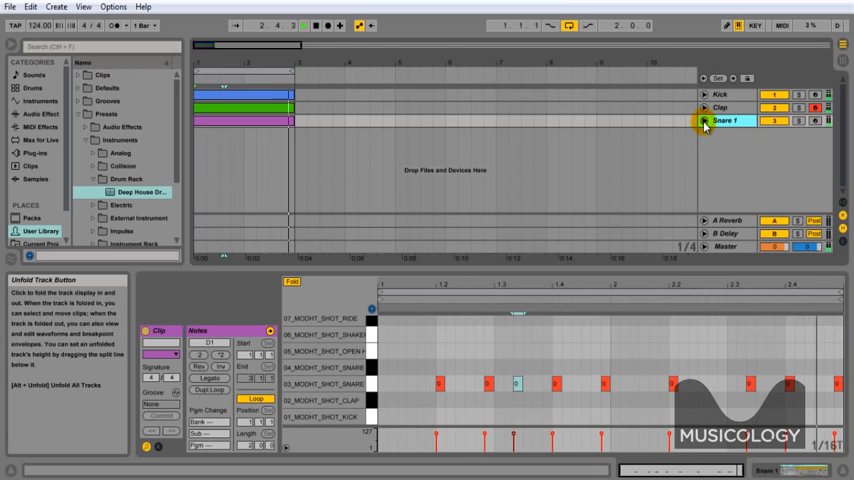
left_click(705, 120)
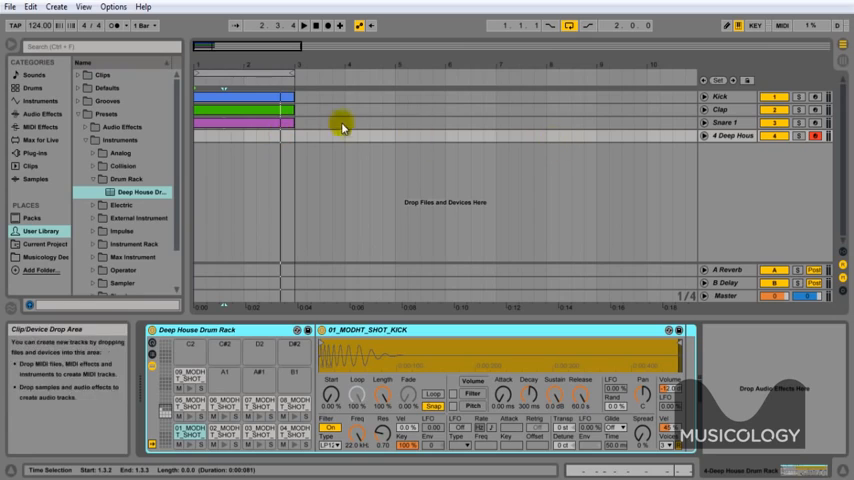
mouse_move(269, 182)
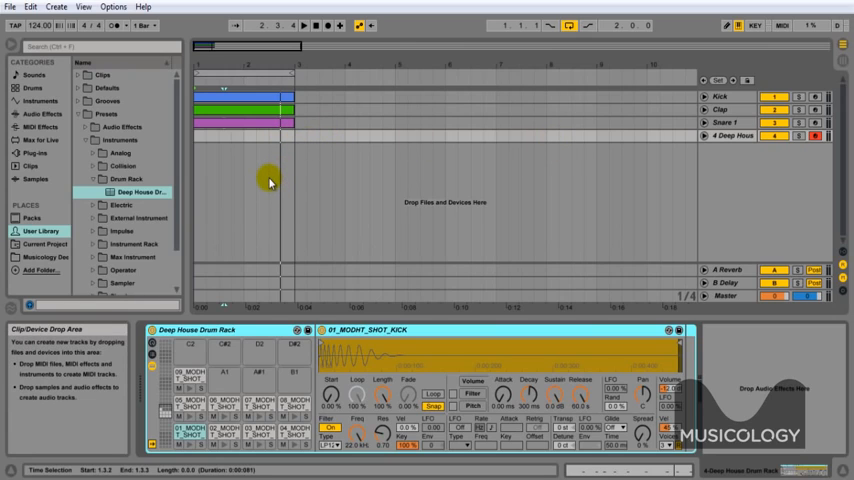
left_click(44, 258)
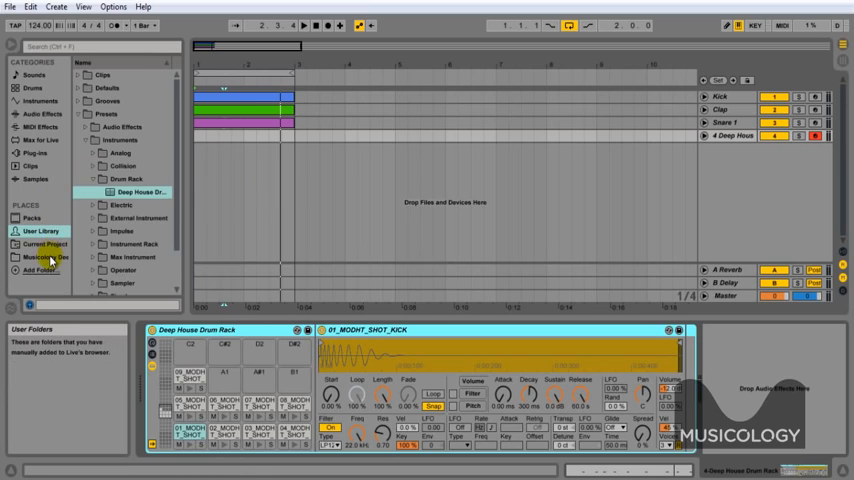
Step: Drop Deep House Snare 2.mid from Musicology onto track 4, declining the tempo import
left_click(44, 257)
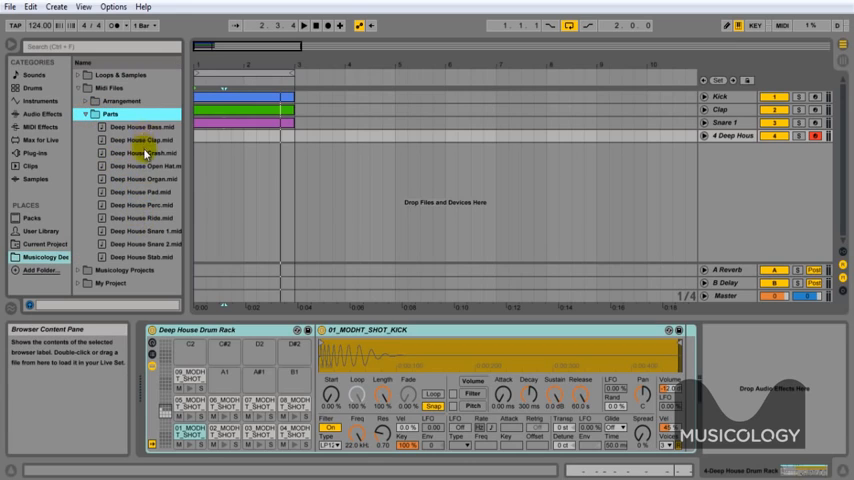
left_click(150, 244)
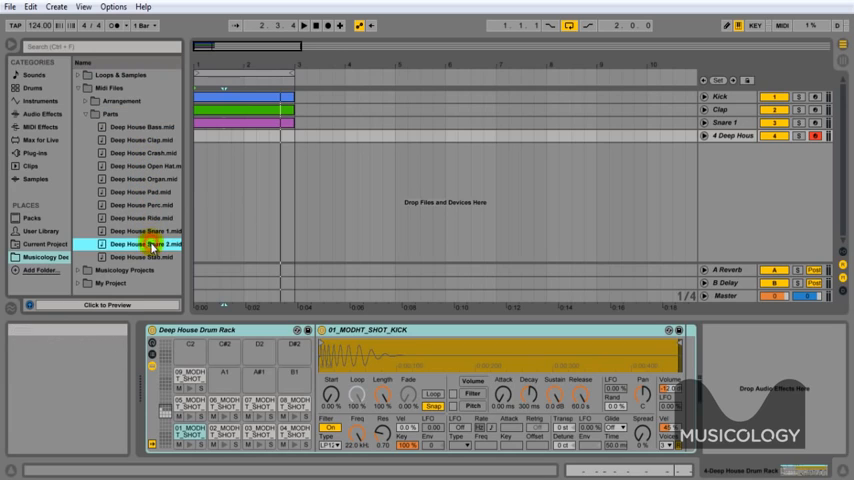
left_click_drag(150, 244, 235, 150)
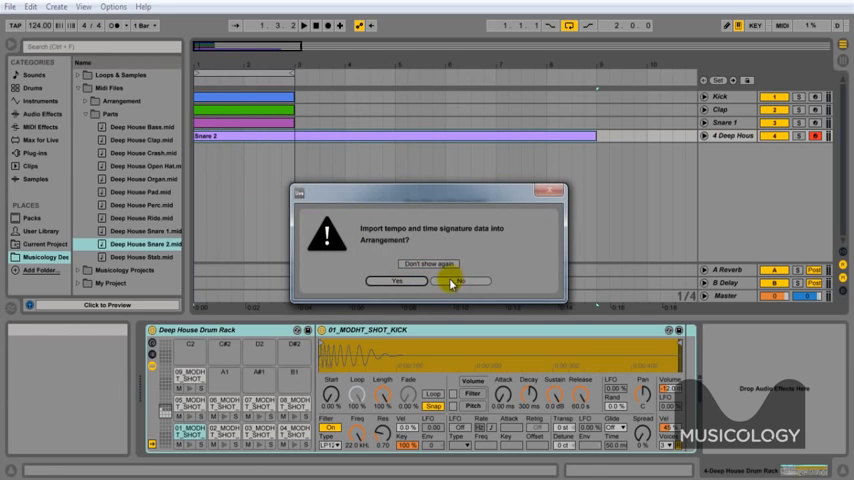
left_click(460, 281)
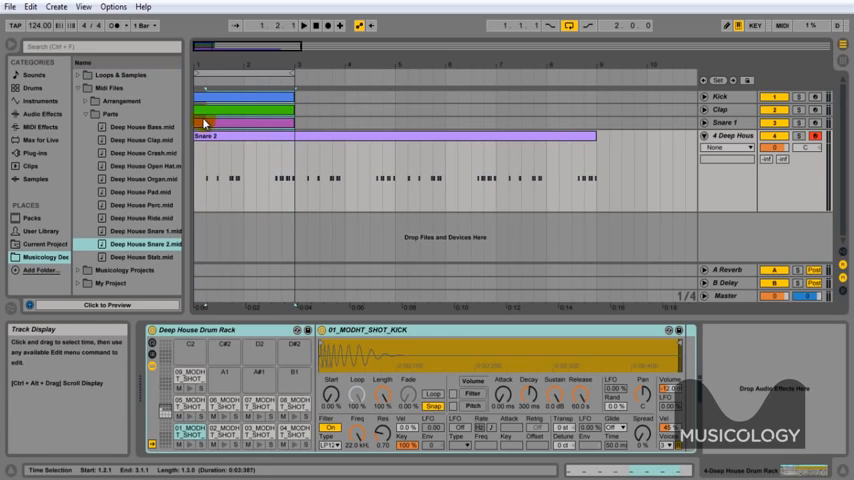
Step: Duplicate the Kick, Clap and Snare 1 clips, set an eight-bar loop, and consolidate them
left_click(220, 123)
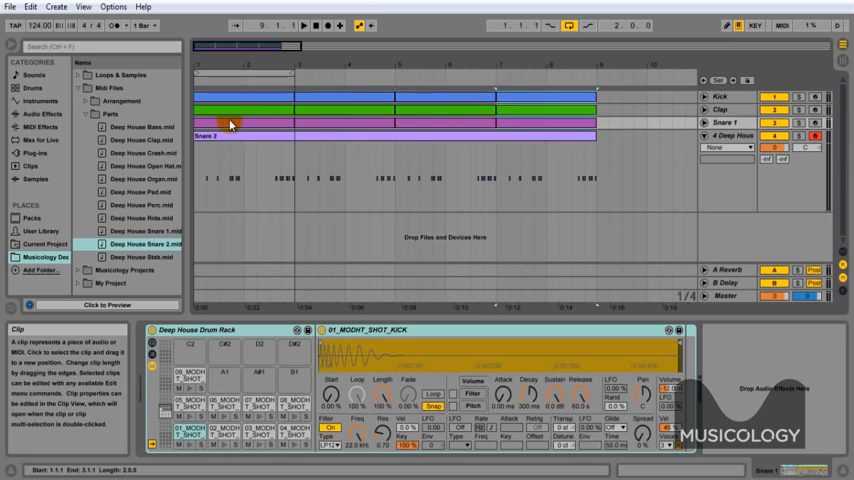
left_click(600, 97)
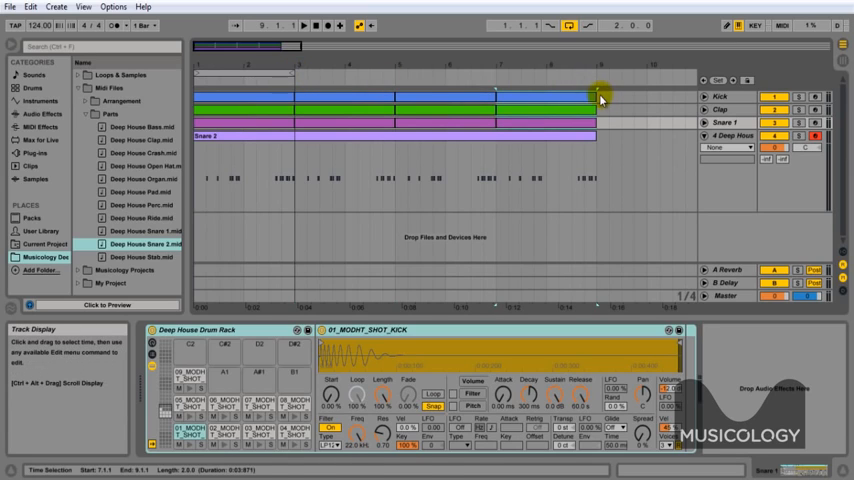
left_click(268, 128)
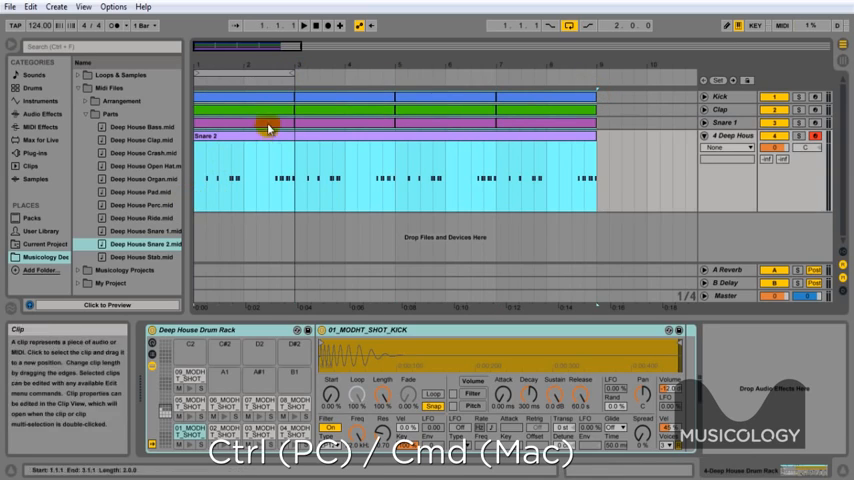
right_click(268, 128)
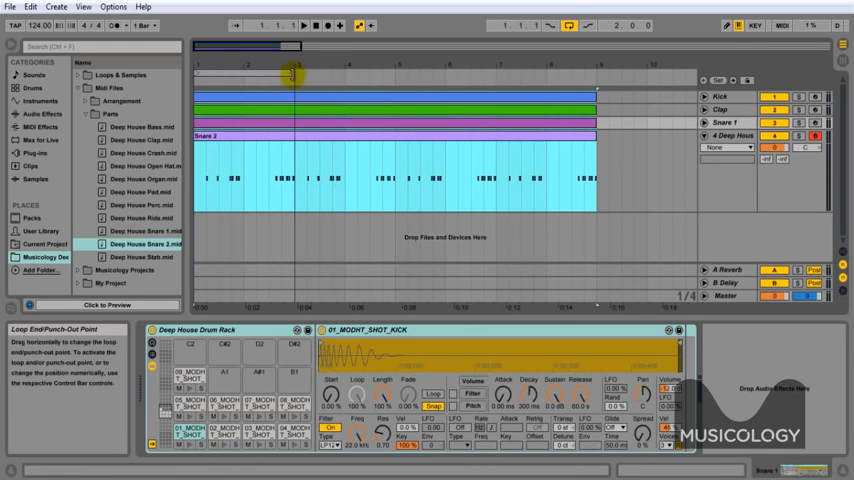
left_click_drag(290, 75, 596, 56)
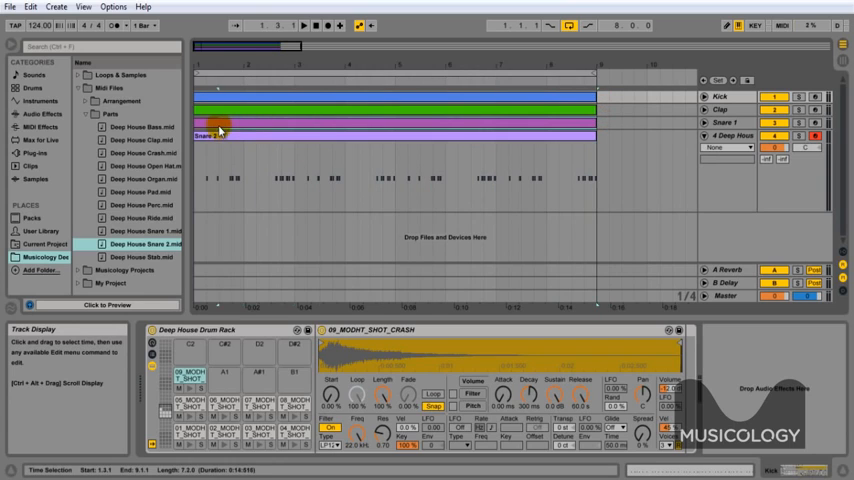
right_click(218, 135)
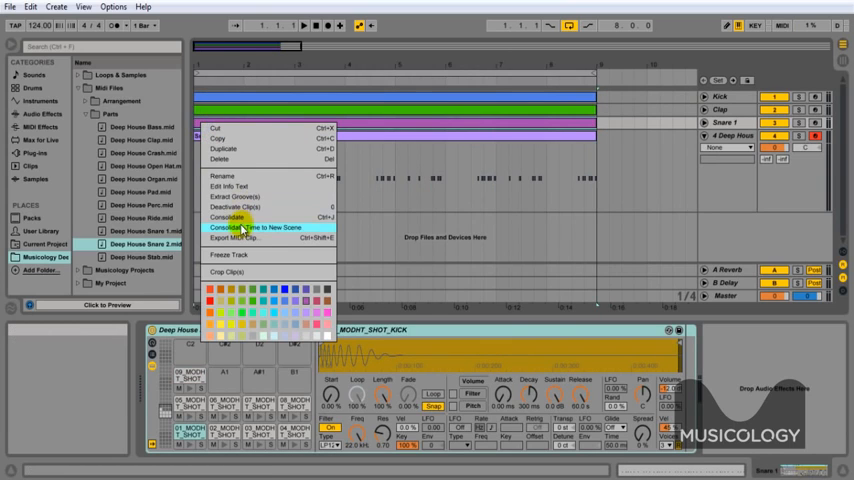
mouse_move(635, 157)
type("S")
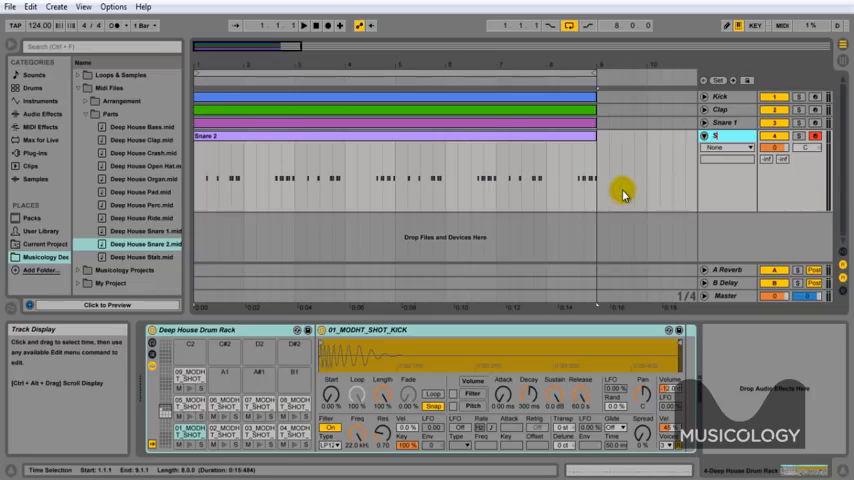
Step: Name track 4 'Snare 2', fold it, and list Instruments in the browser
left_click(718, 135)
type("nare 2")
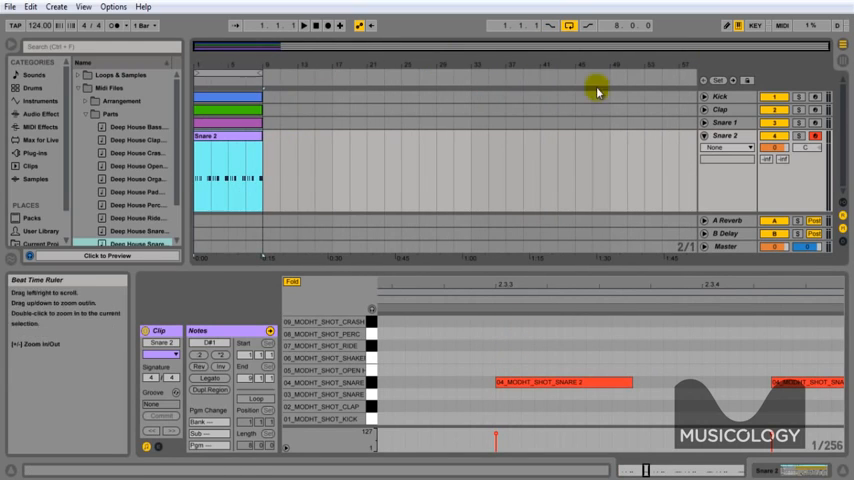
left_click(705, 135)
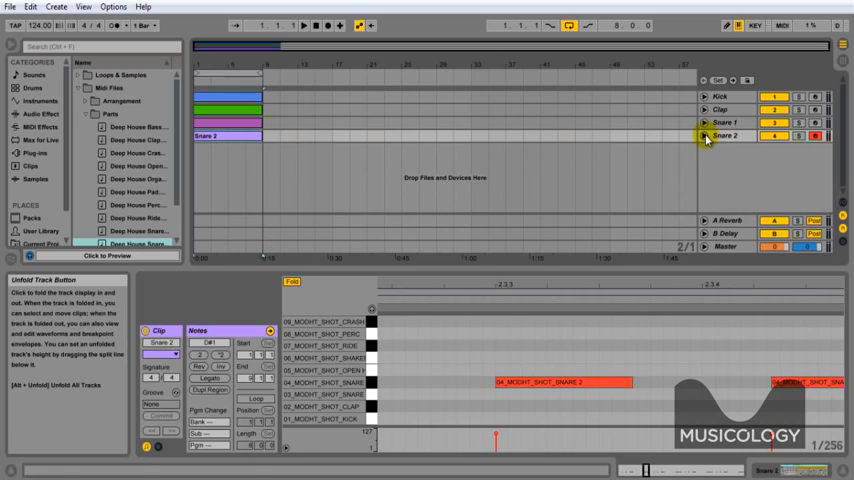
mouse_move(55, 97)
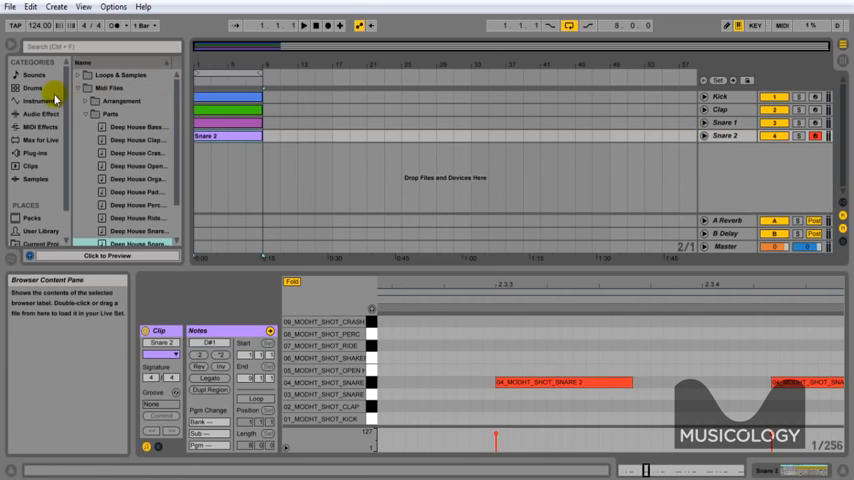
left_click(38, 101)
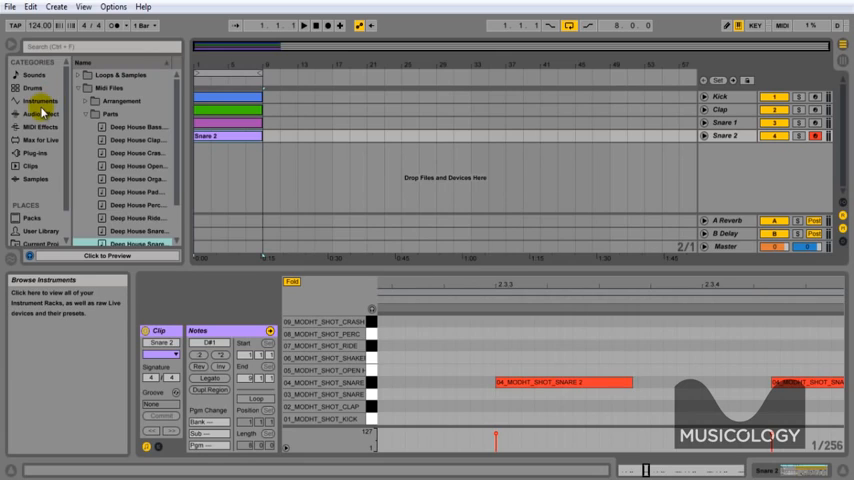
left_click(42, 113)
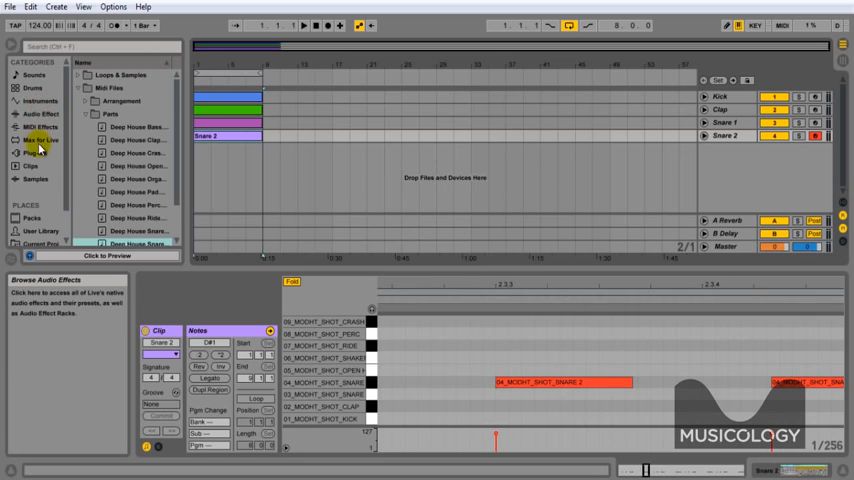
left_click(36, 101)
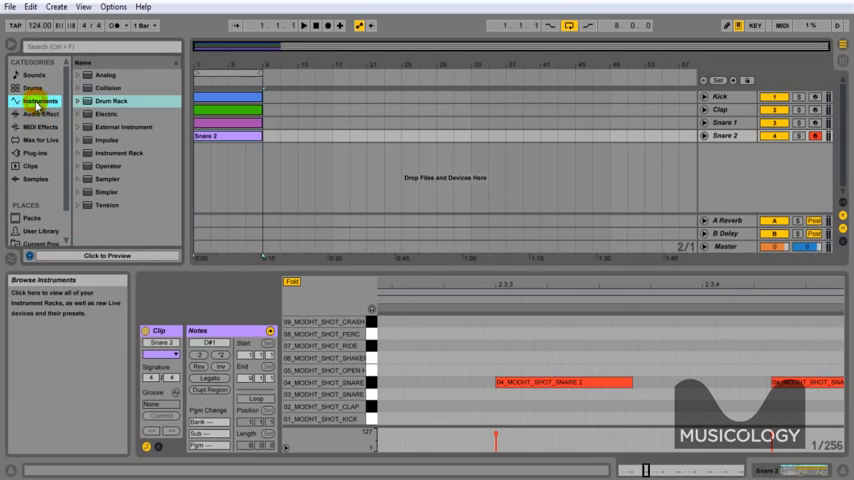
Step: Browse the Drum Rack presets in the browser
left_click(77, 101)
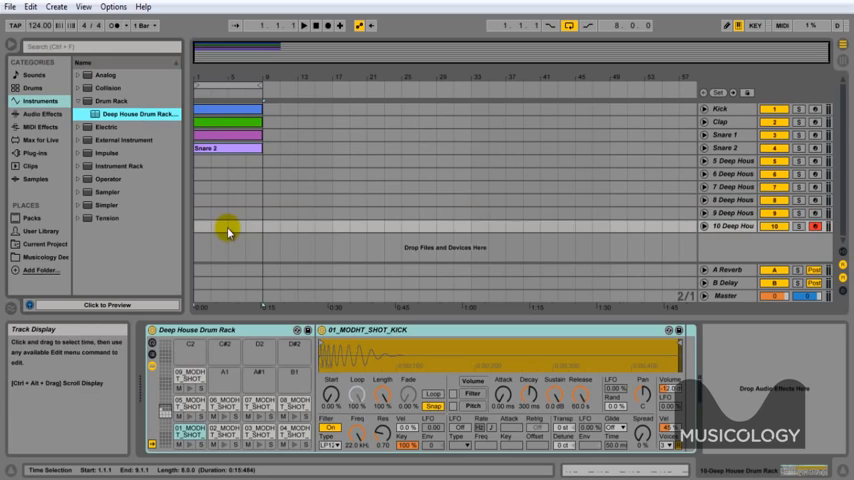
mouse_move(200, 167)
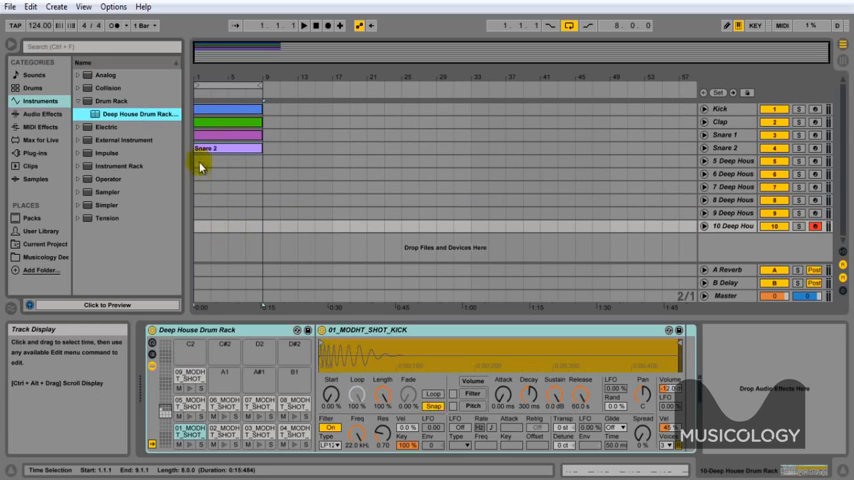
left_click(214, 148)
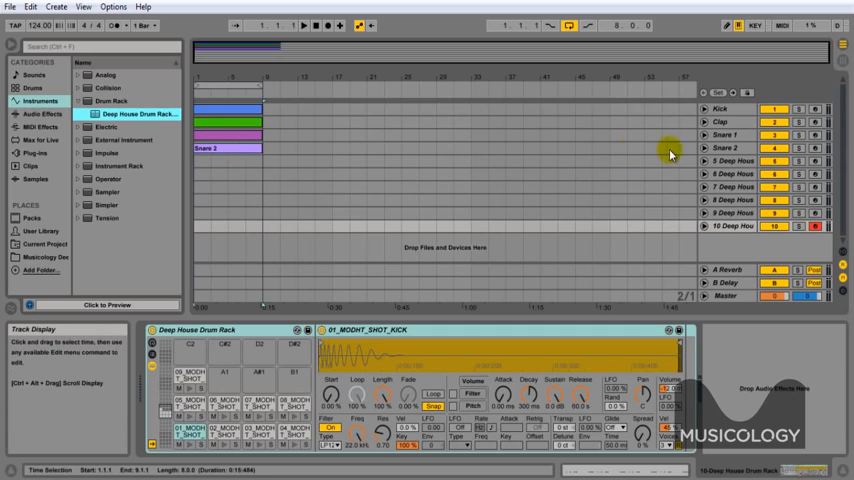
mouse_move(256, 167)
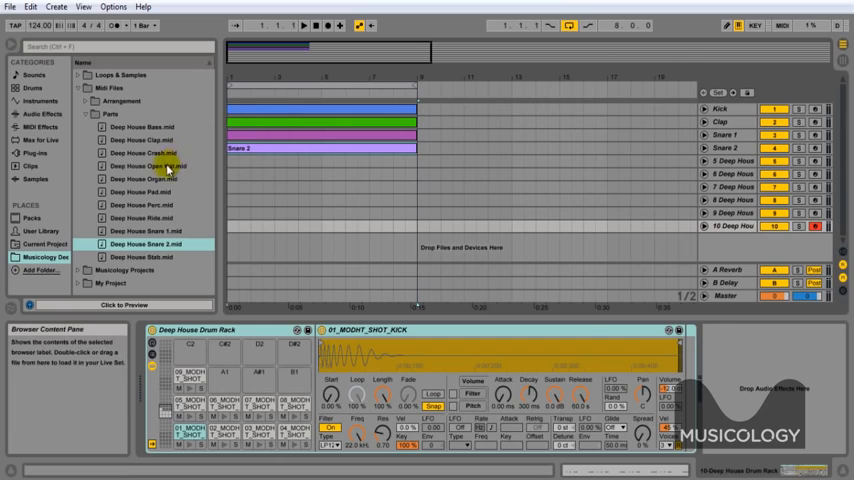
Step: Place Deep House Open Hat.mid on track 5 without its tempo, view its notes, and rename the track Open Hat
left_click_drag(145, 166, 300, 148)
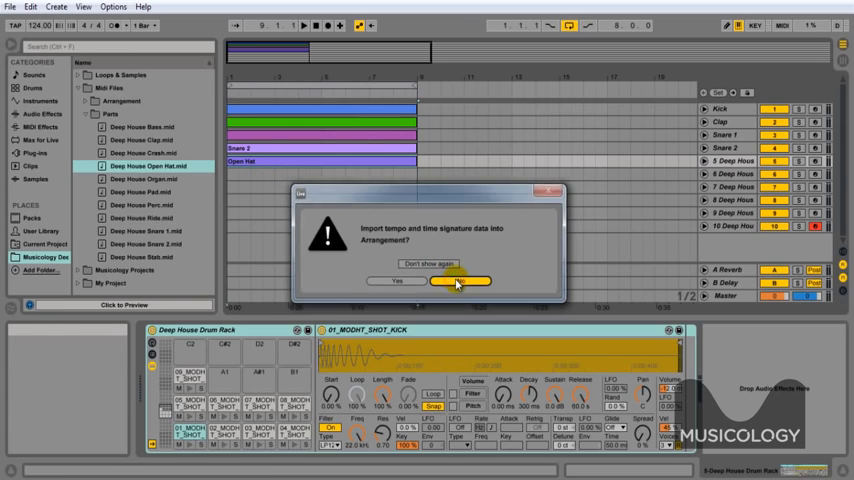
left_click(460, 281)
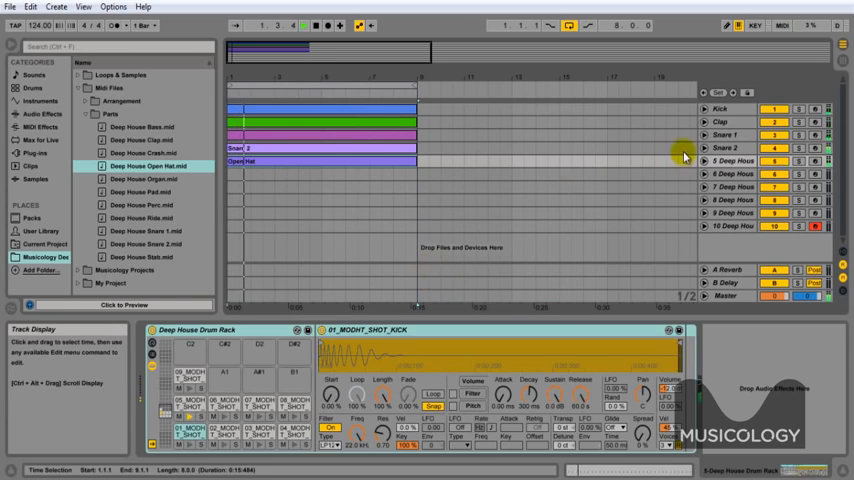
left_click(707, 161)
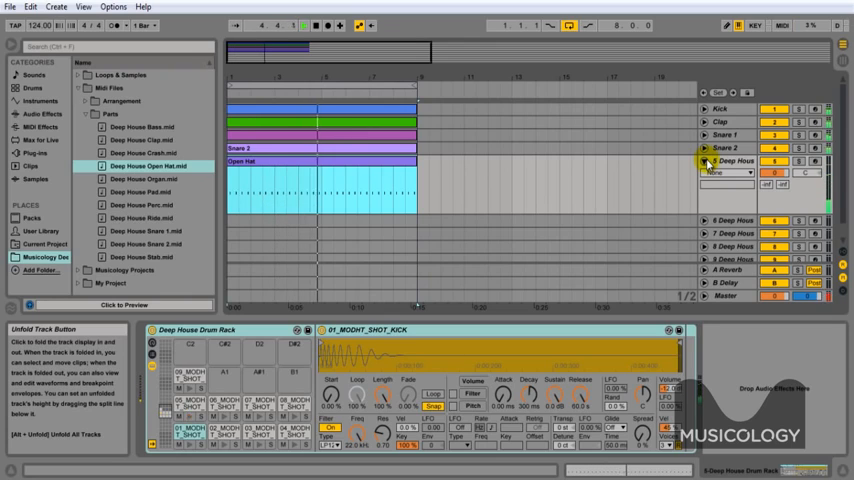
double_click(335, 167)
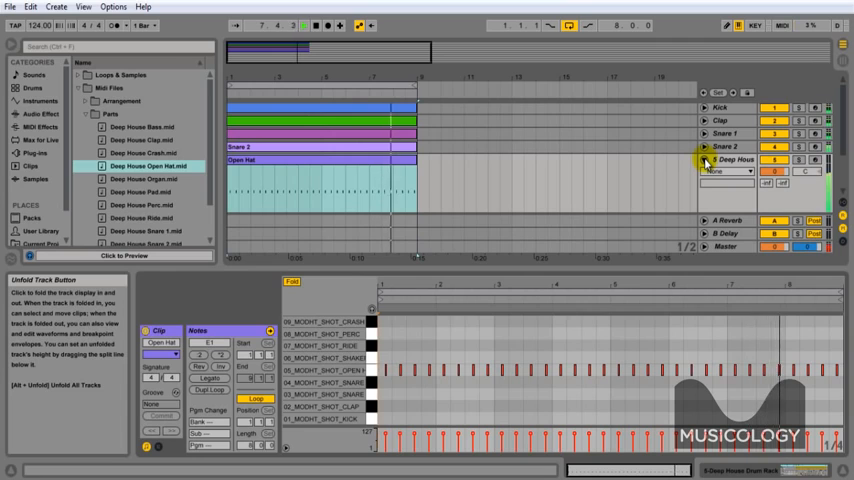
left_click(705, 160)
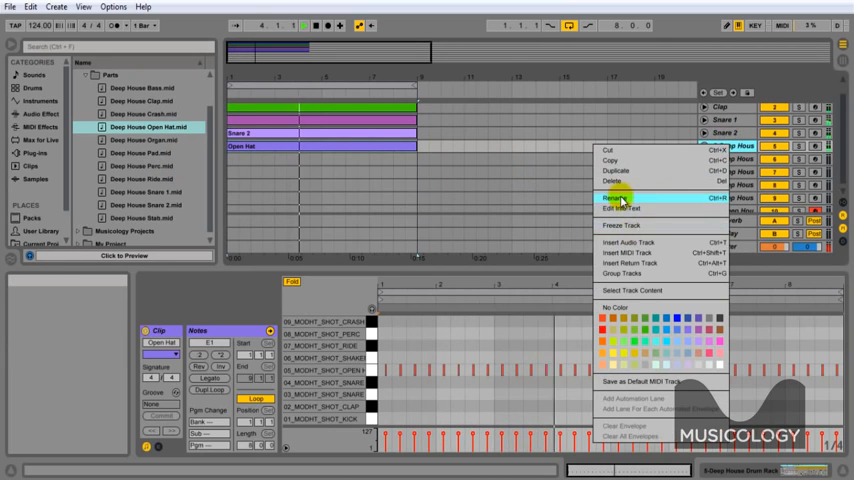
left_click(614, 198)
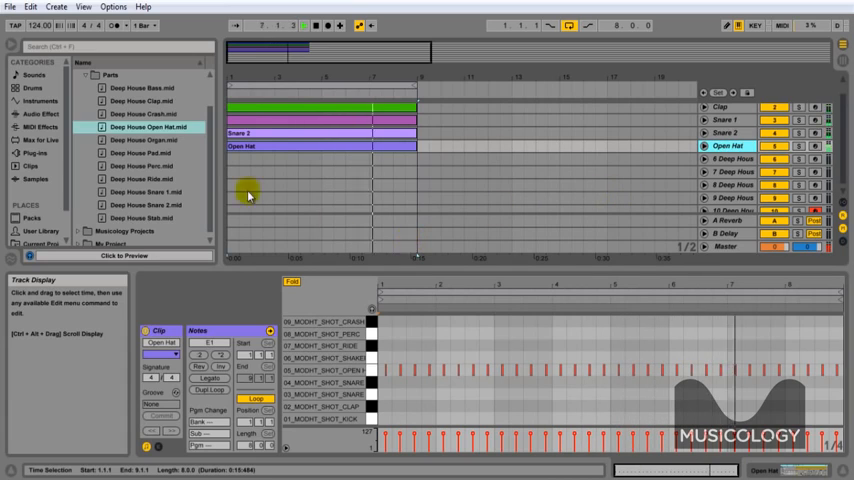
Step: Finish the Open Hat track, then insert audio track 7 and position it below track 6
left_click(315, 147)
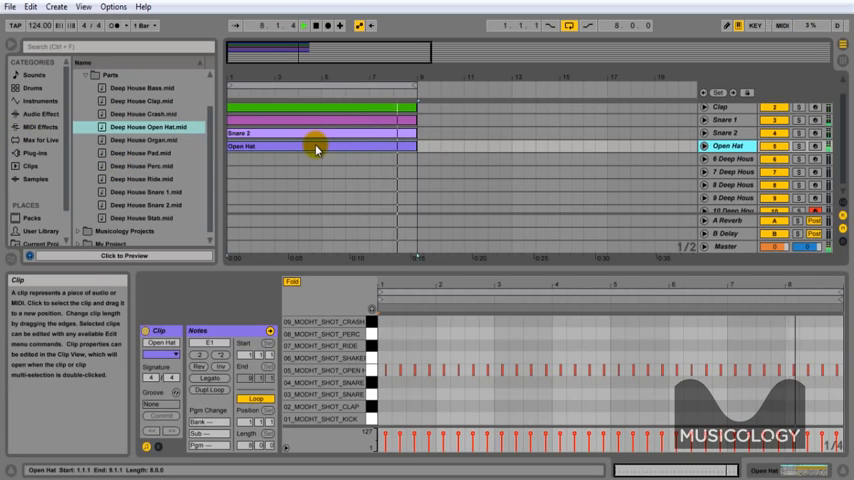
left_click(310, 133)
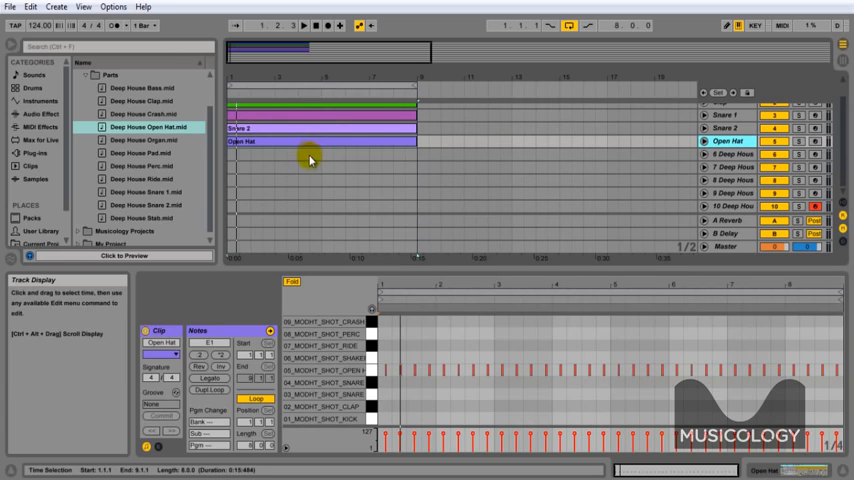
mouse_move(309, 155)
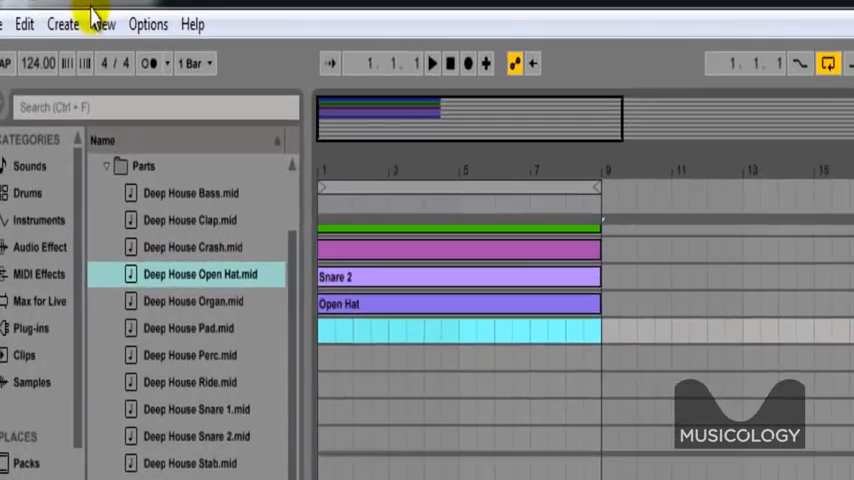
left_click(62, 24)
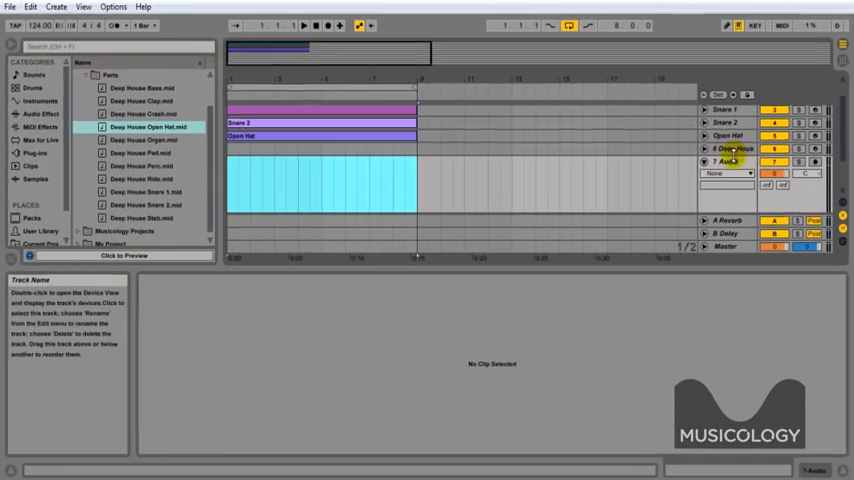
left_click(725, 161)
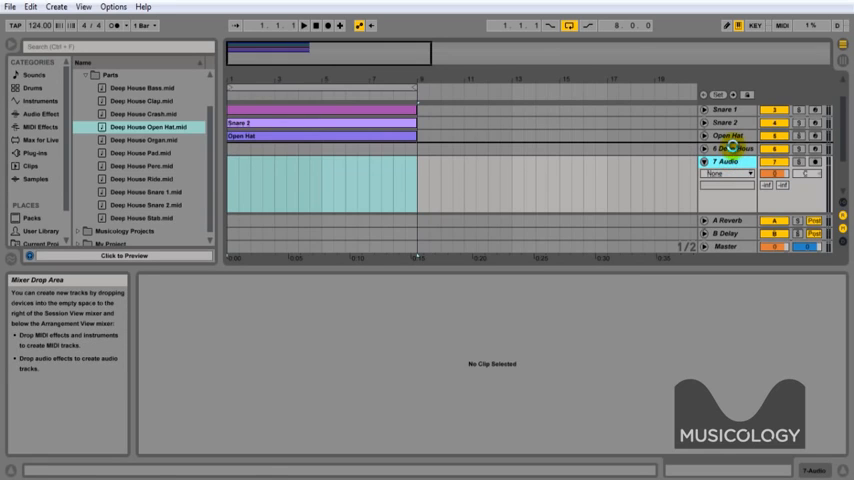
Step: Rename the audio track Shaker and preview the Deep House shaker and snare 1 loops
right_click(730, 148)
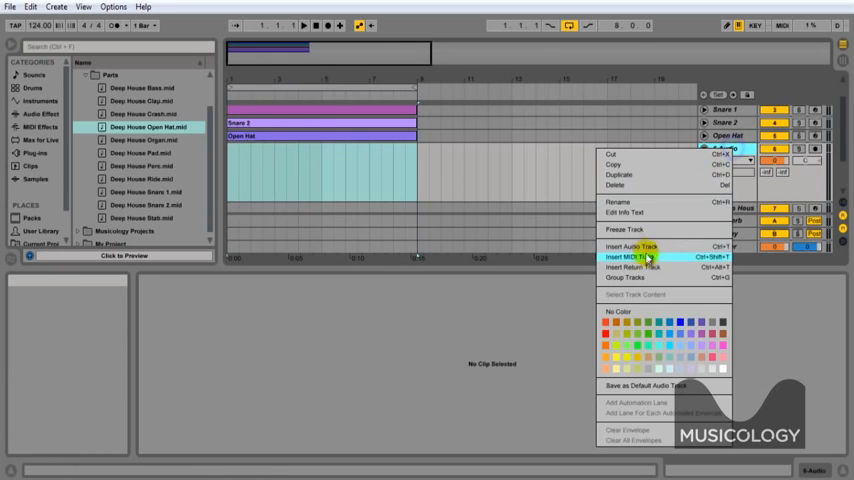
left_click(628, 257)
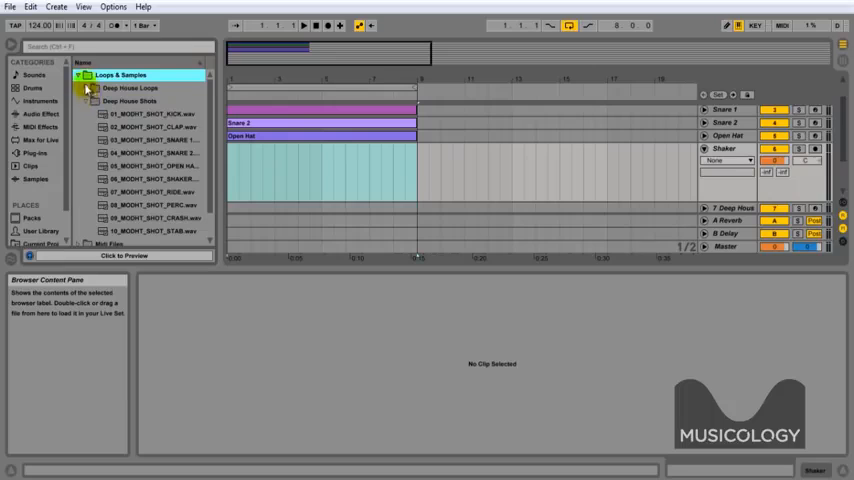
left_click(128, 88)
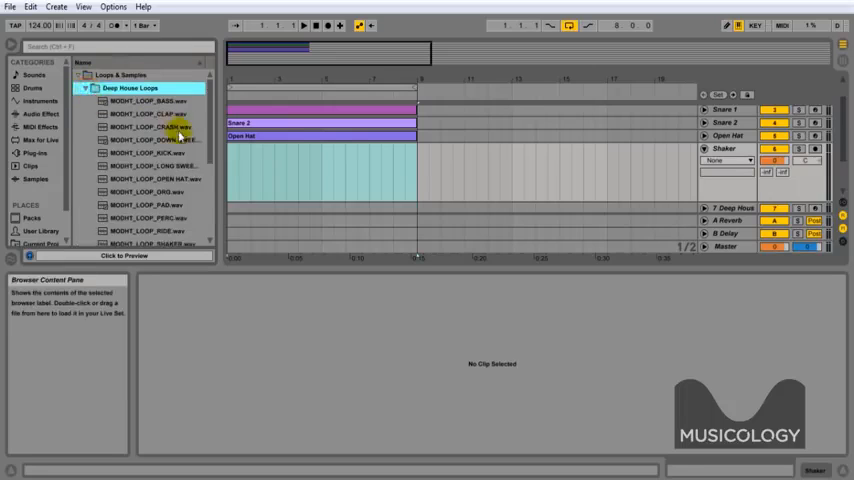
scroll("down", 3)
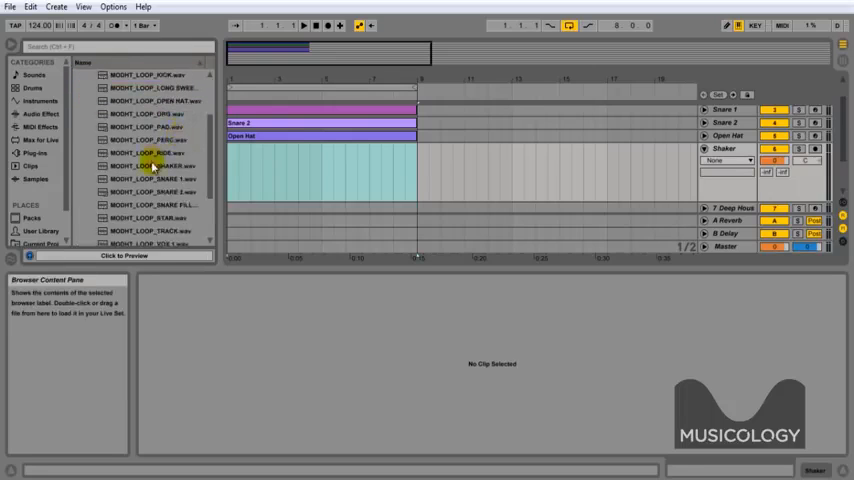
left_click(152, 166)
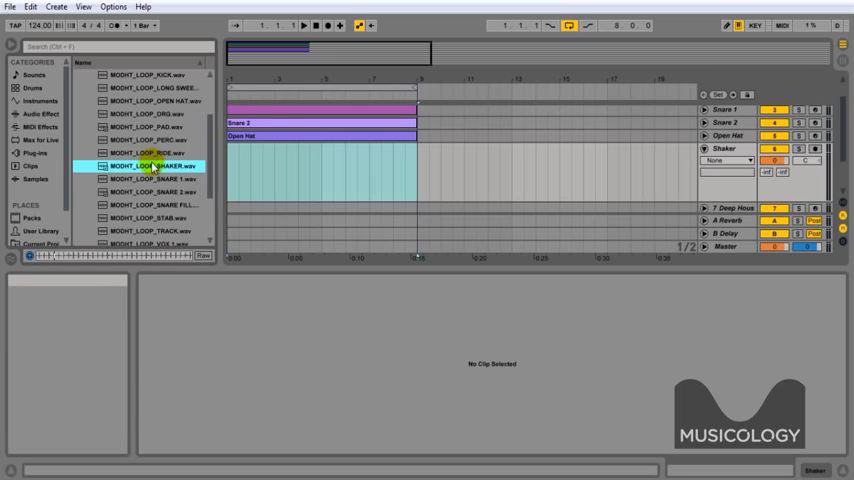
mouse_move(311, 25)
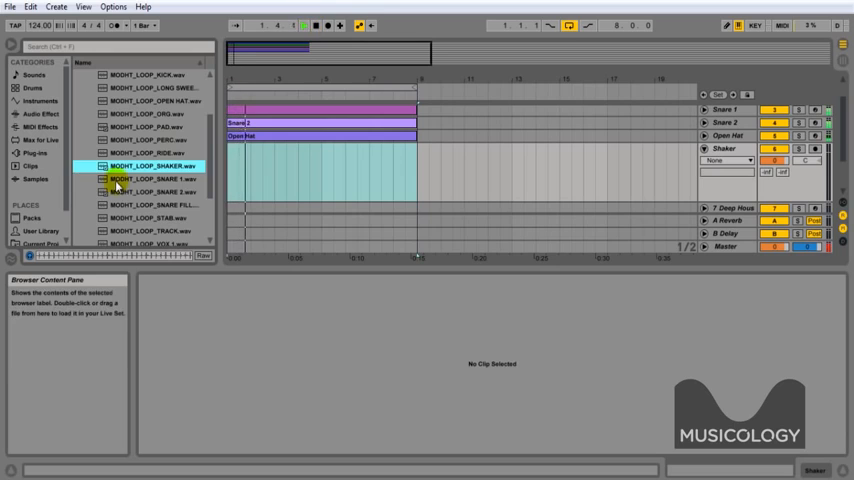
left_click(150, 179)
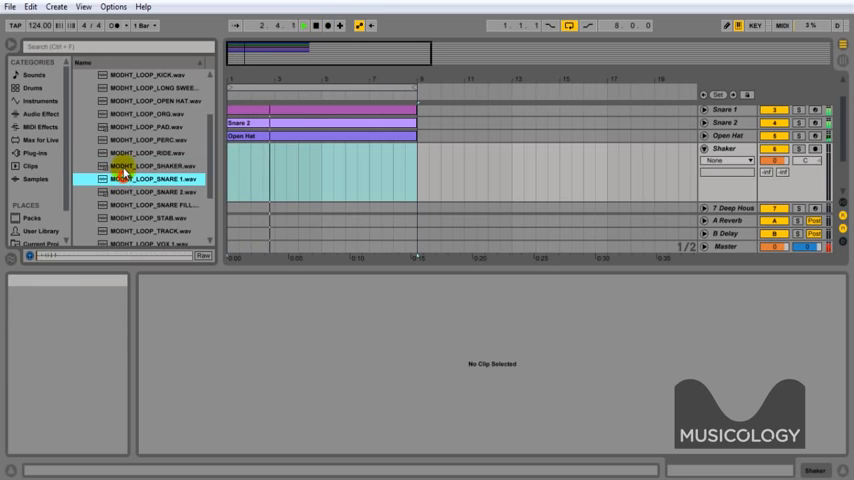
Step: Add the MODHT_LOOP_SHAKER.wav loop to the Shaker track at bar 1
left_click(152, 165)
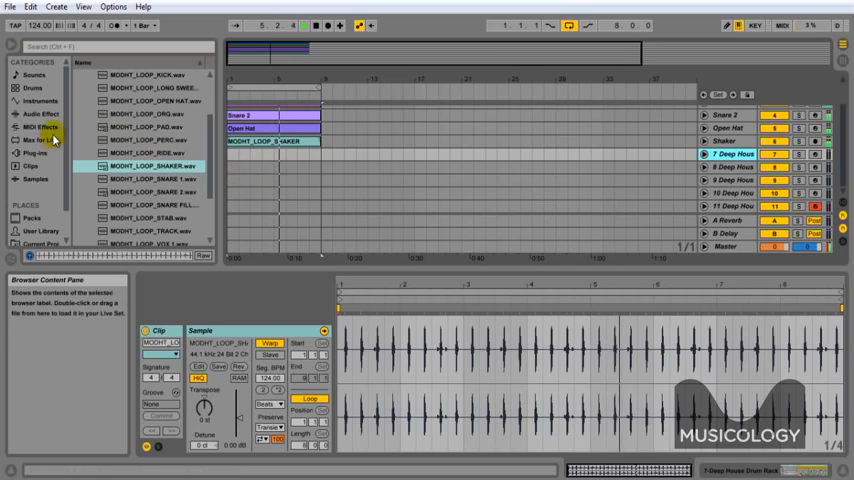
left_click(45, 227)
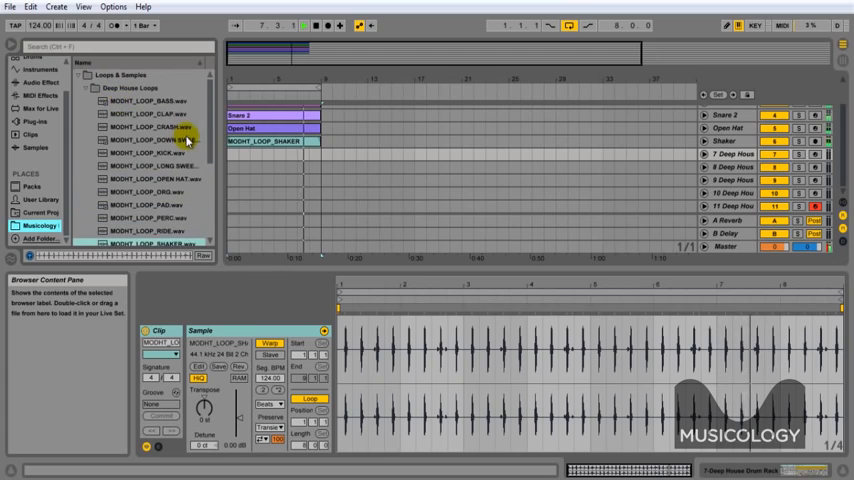
Step: Drop Deep House Perc.mid onto track 7 and name the track Perc
left_click(82, 87)
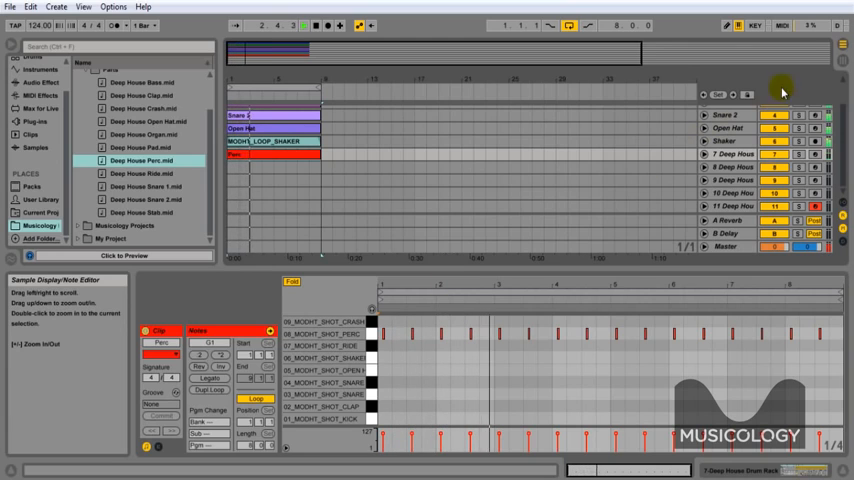
right_click(730, 154)
type("Perc")
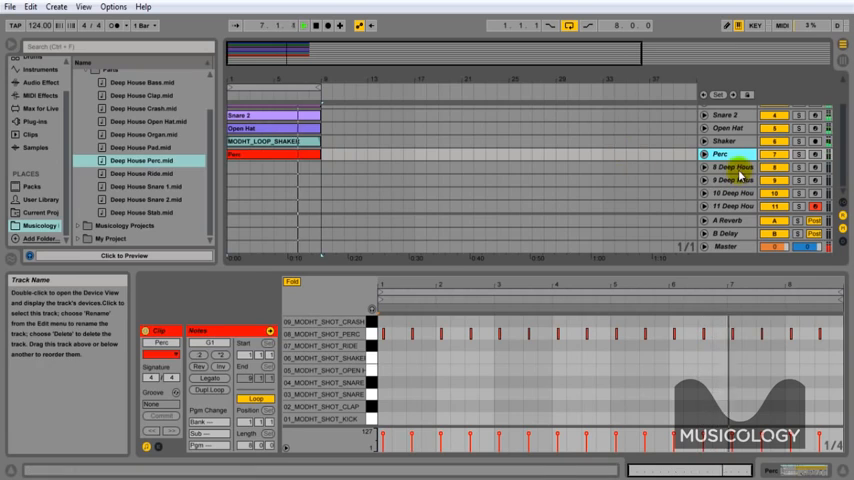
left_click(730, 167)
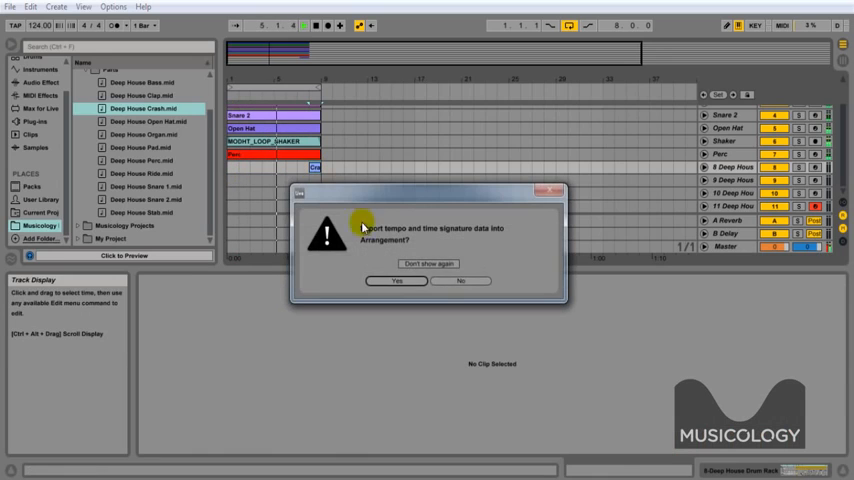
Step: Add Deep House Crash.mid at bar 1 of track 8, keeping the set tempo, and name it Crash
left_click(396, 280)
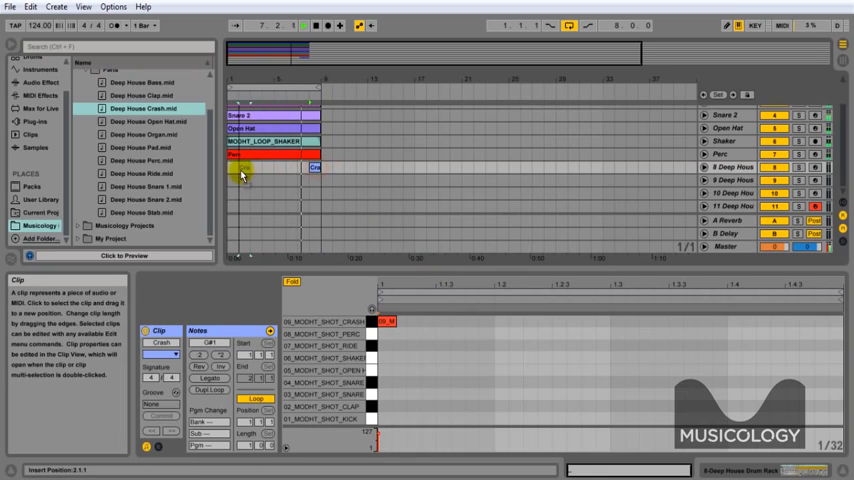
left_click(240, 170)
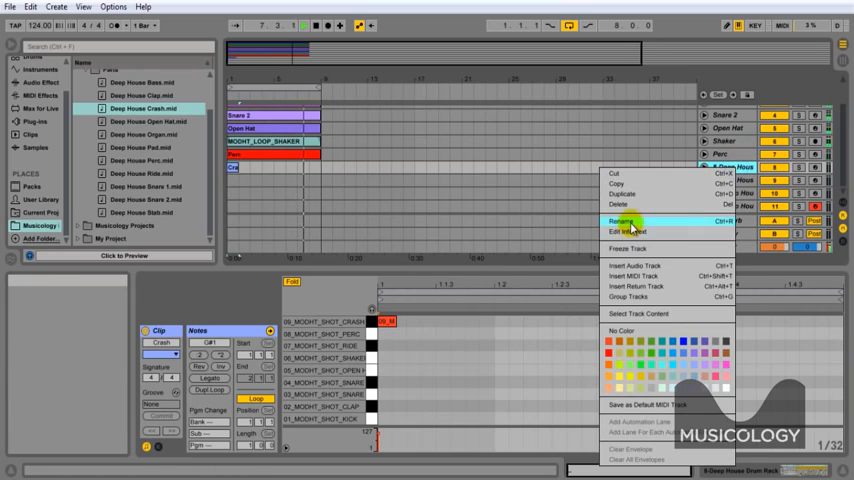
left_click(623, 221)
type("Crash")
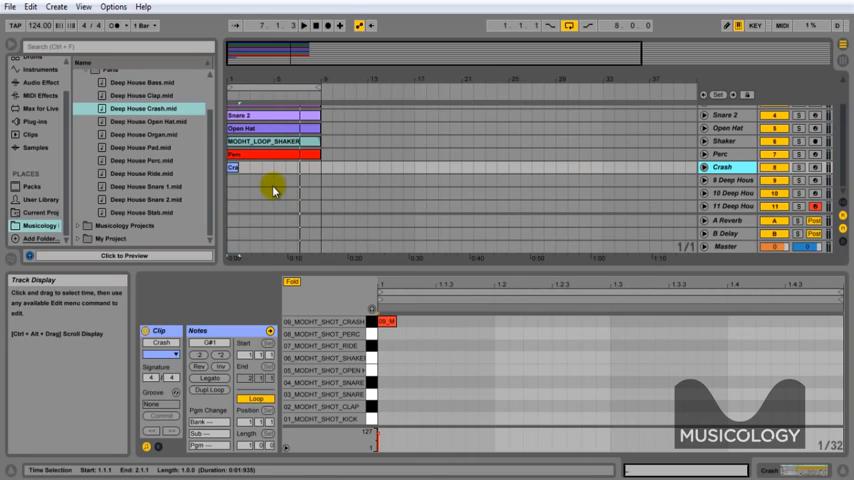
left_click(143, 147)
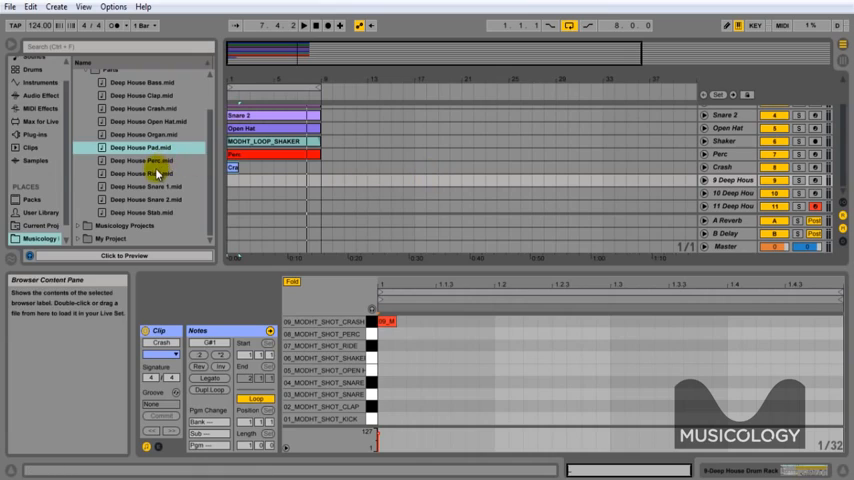
Step: Place Deep House Ride.mid on track 9 from bar 1 to bar 9
left_click(150, 173)
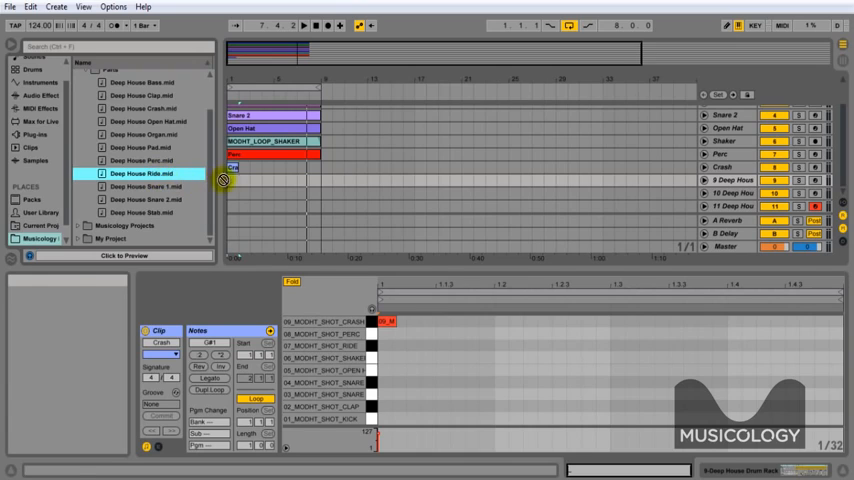
left_click_drag(145, 173, 260, 190)
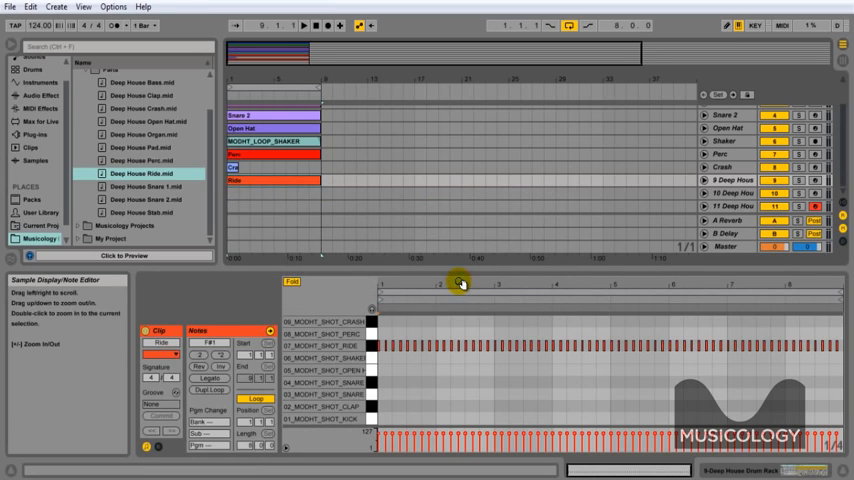
mouse_move(453, 279)
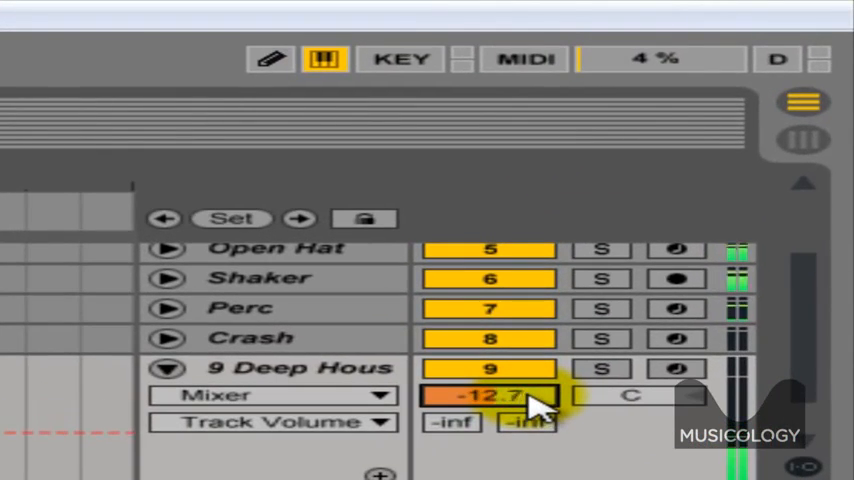
Step: Set the Track Volume fields to about -14.5 dB for track 9 and -12.9 dB for Perc
left_click_drag(490, 395, 490, 410)
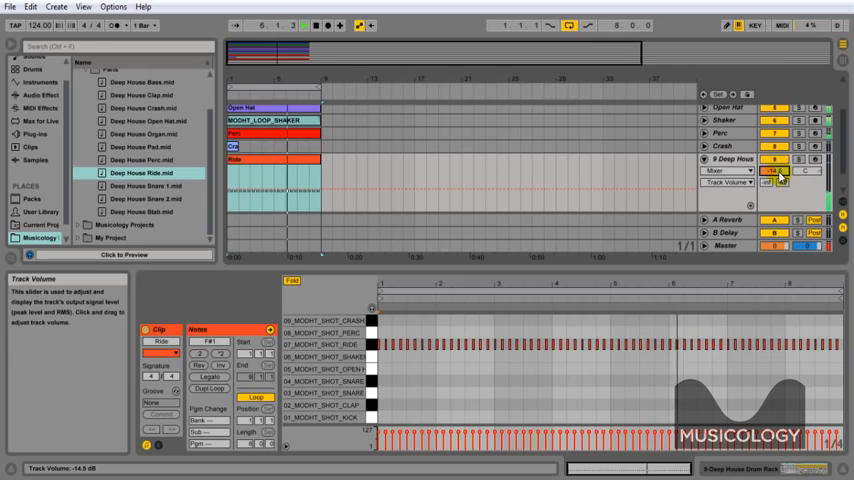
left_click_drag(780, 178, 780, 186)
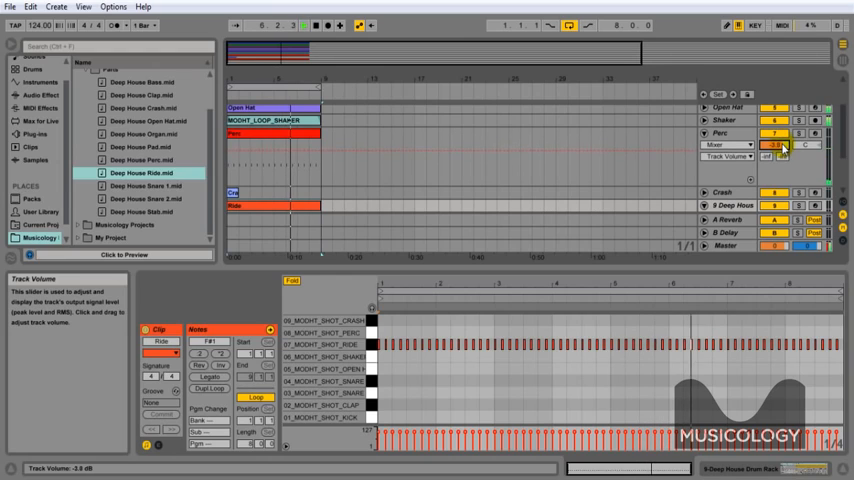
left_click_drag(780, 145, 780, 150)
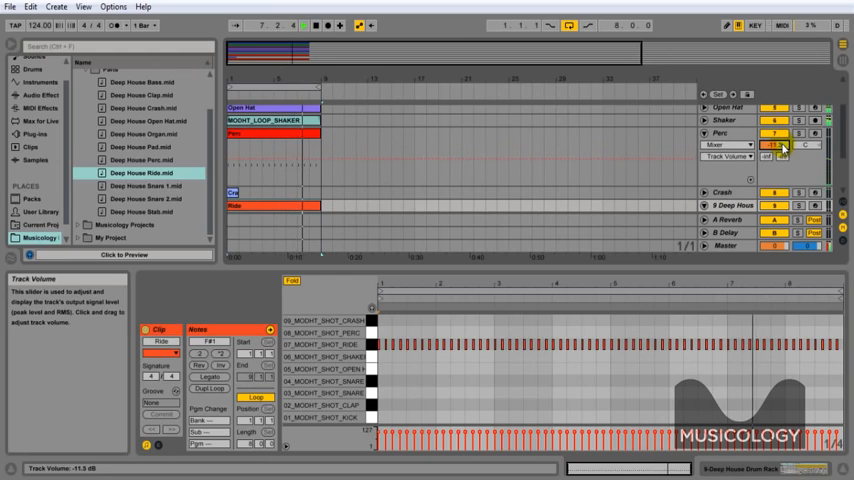
left_click_drag(785, 145, 785, 150)
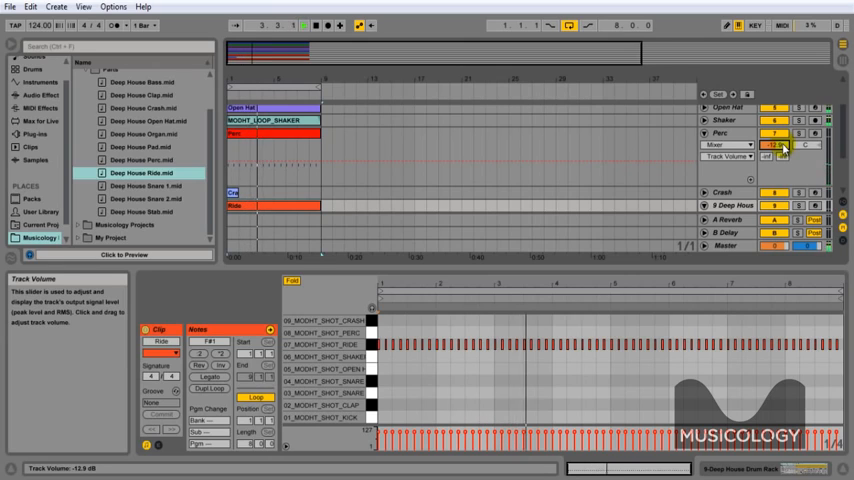
left_click(706, 133)
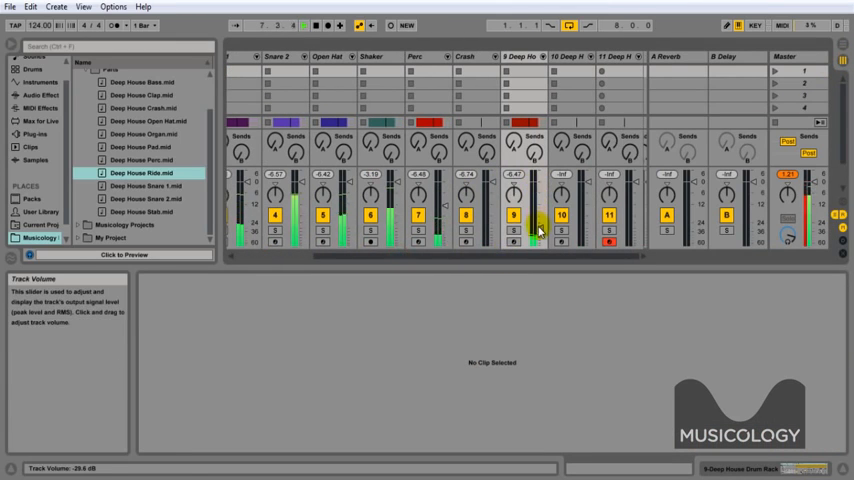
Step: Raise channel 9's fader in the Session mixer to balance the ride against the drums
left_click_drag(535, 230, 535, 200)
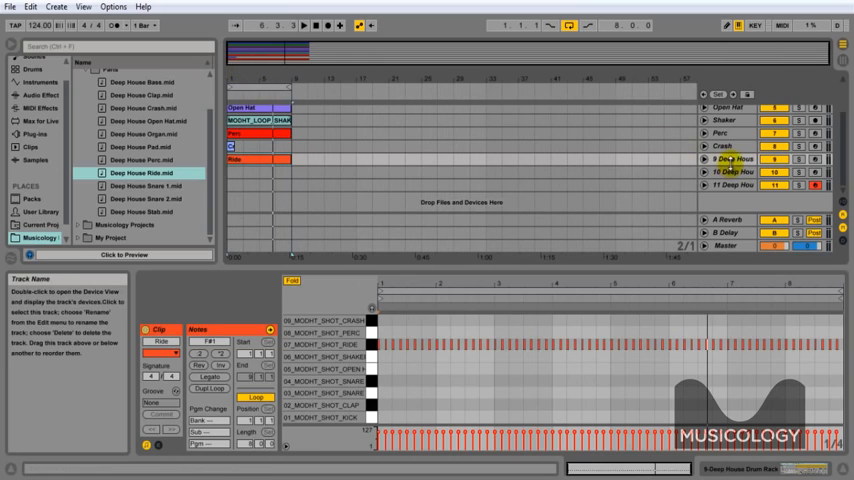
Step: Give track 9 the name Ride through its Rename option
right_click(730, 159)
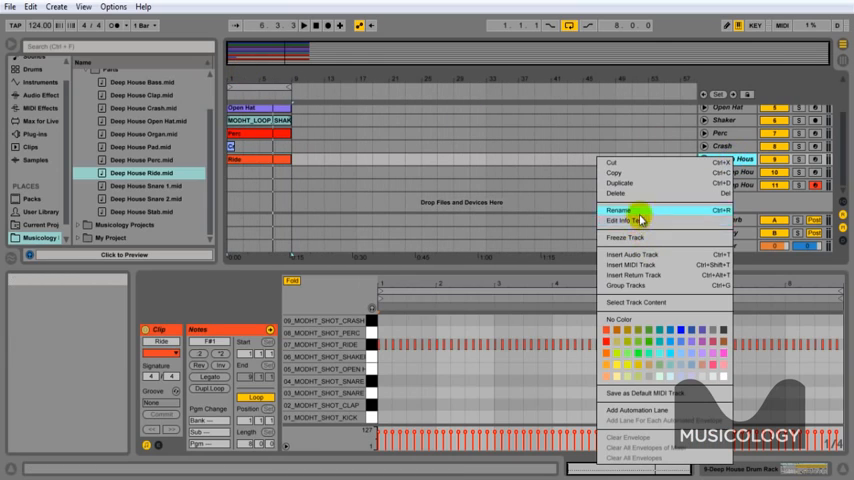
left_click(620, 210)
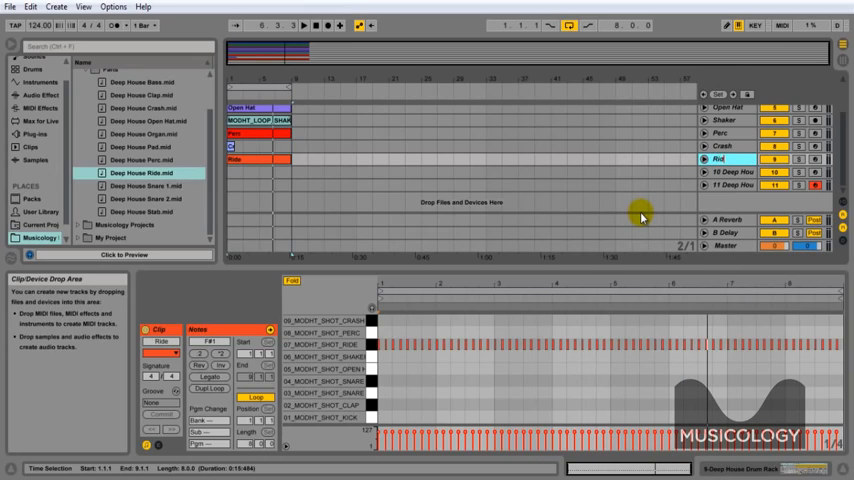
left_click(718, 159)
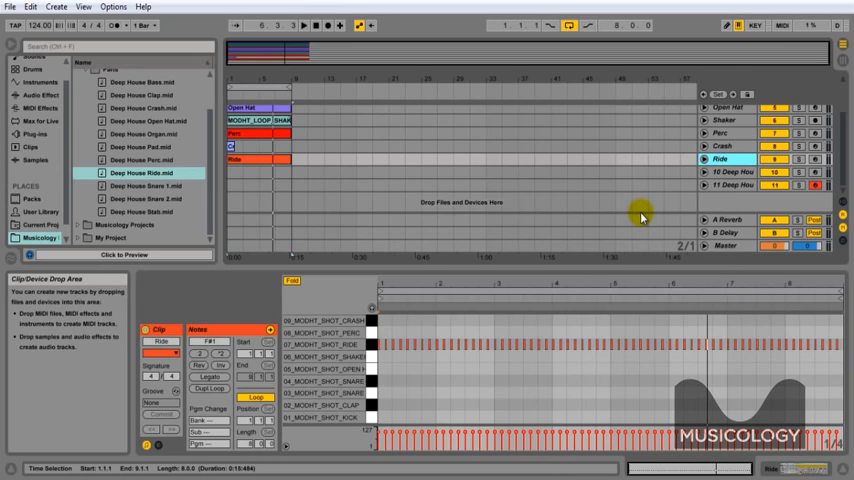
mouse_move(697, 190)
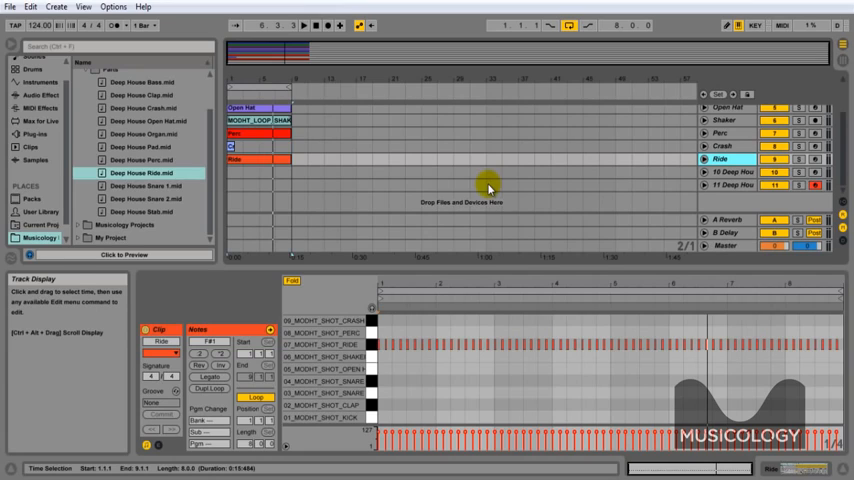
left_click(720, 172)
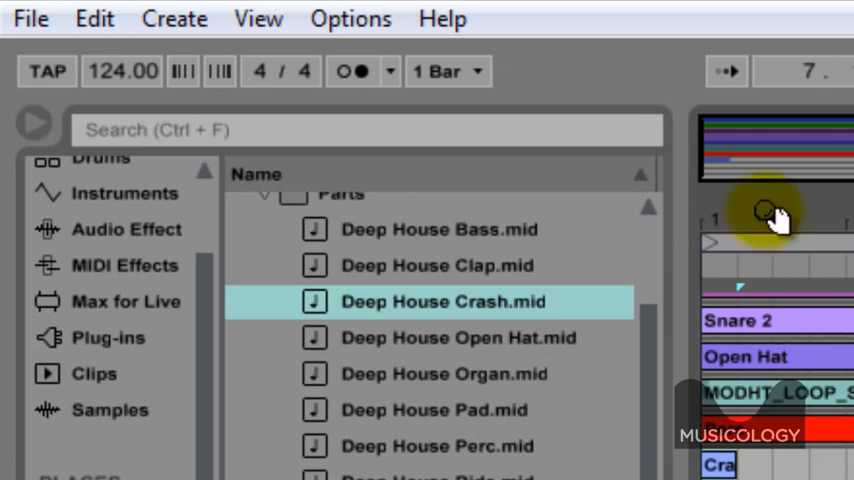
mouse_move(30, 18)
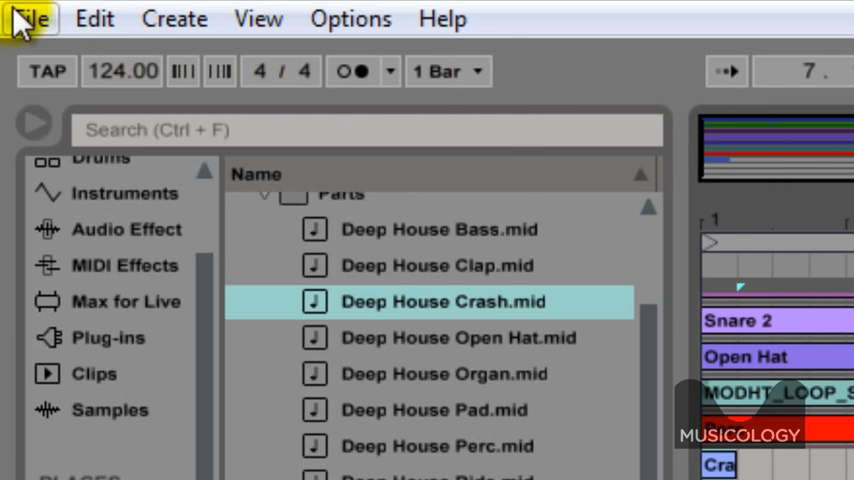
Step: Open Save Live Set As and navigate to Musicology Deep House > My Project
left_click(30, 18)
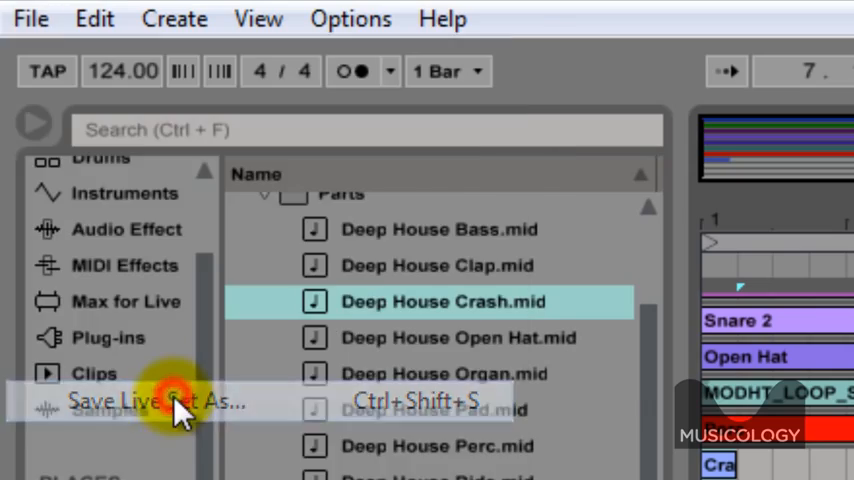
left_click(155, 400)
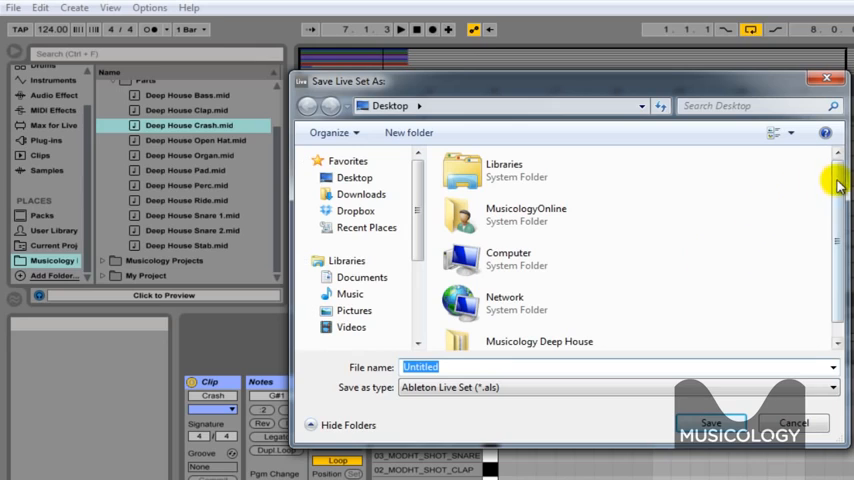
scroll("down", 3)
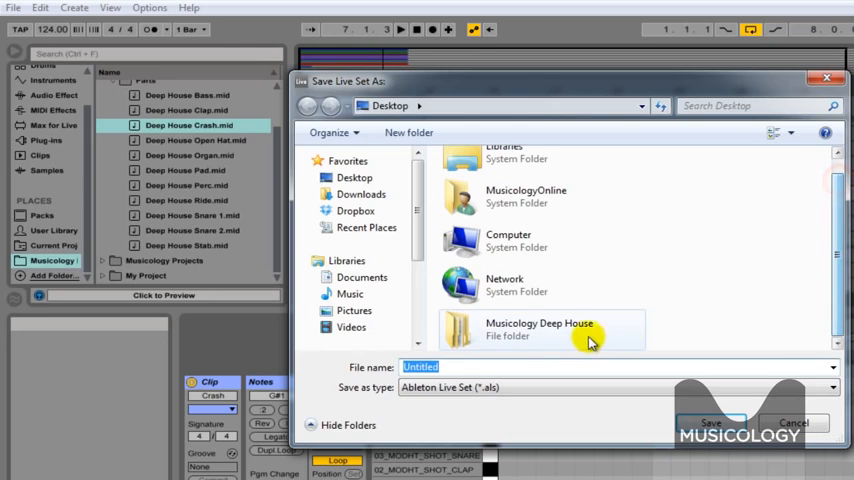
double_click(540, 328)
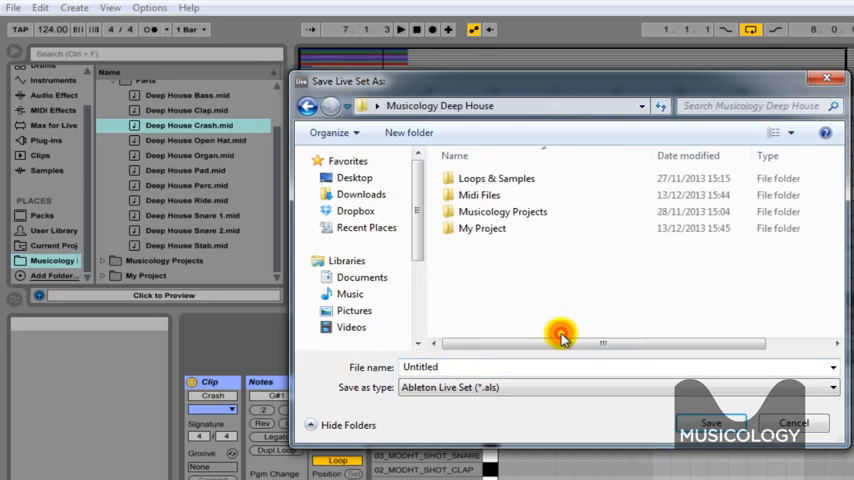
mouse_move(487, 240)
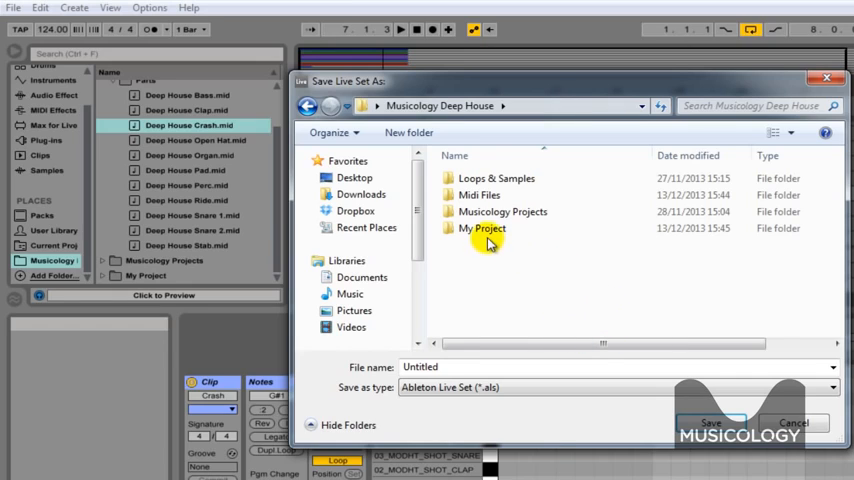
left_click(483, 228)
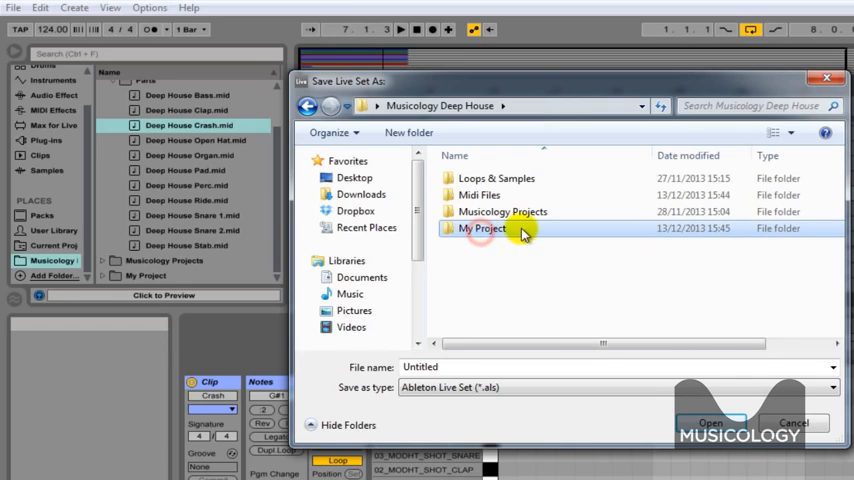
double_click(484, 228)
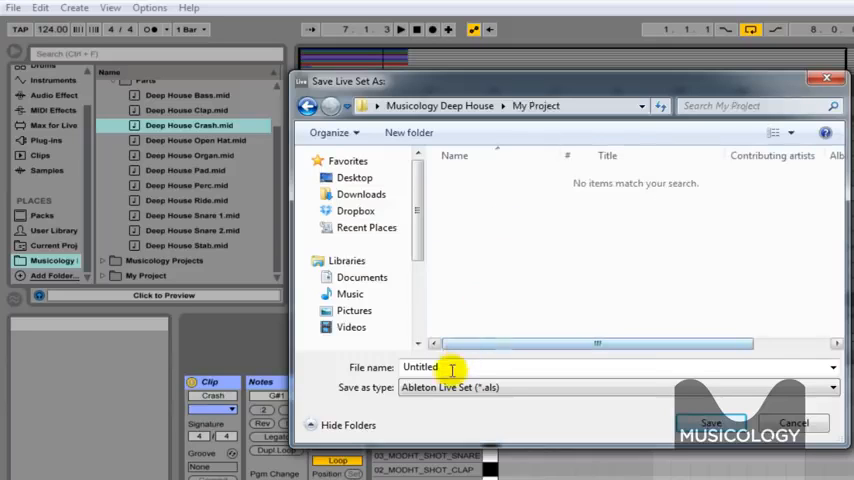
Step: Replace the placeholder file name with 'Ableton Deep House Drums &'
triple_click(420, 366)
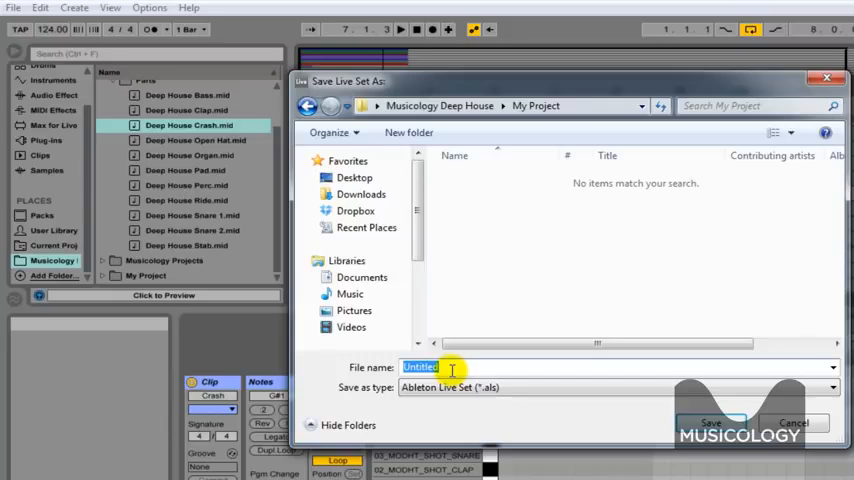
type("Ableton")
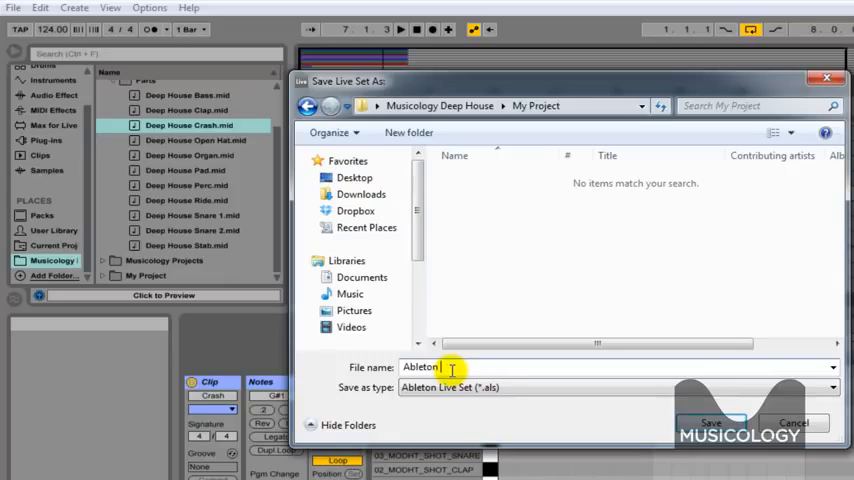
type("D")
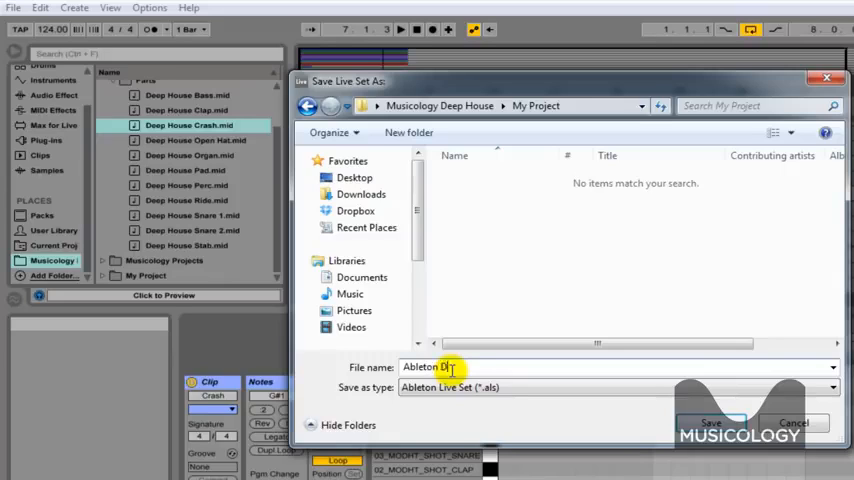
type("eep H")
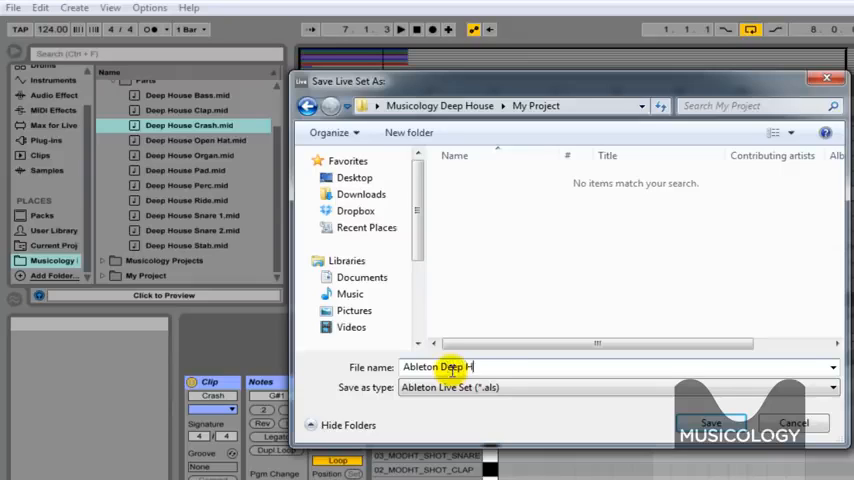
type("ouse")
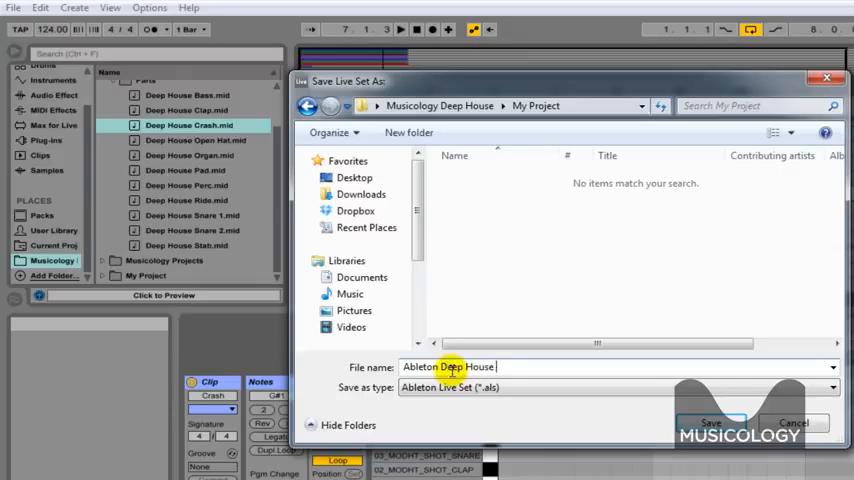
type("Dru")
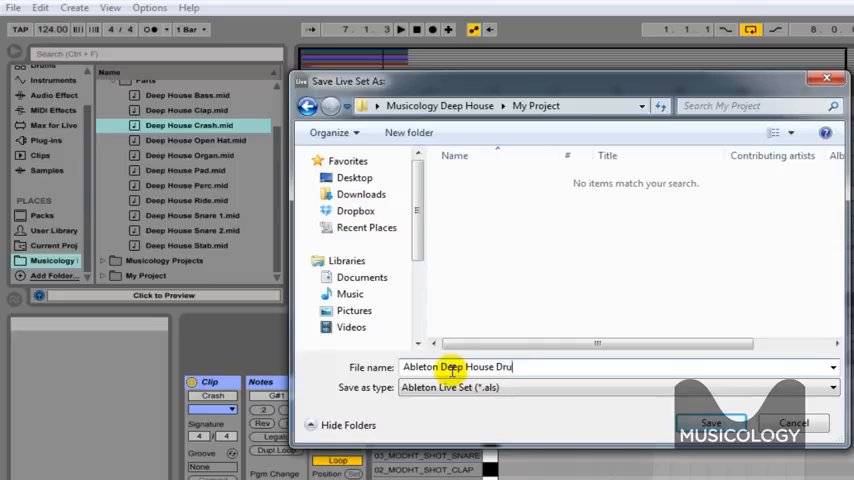
type("ms &")
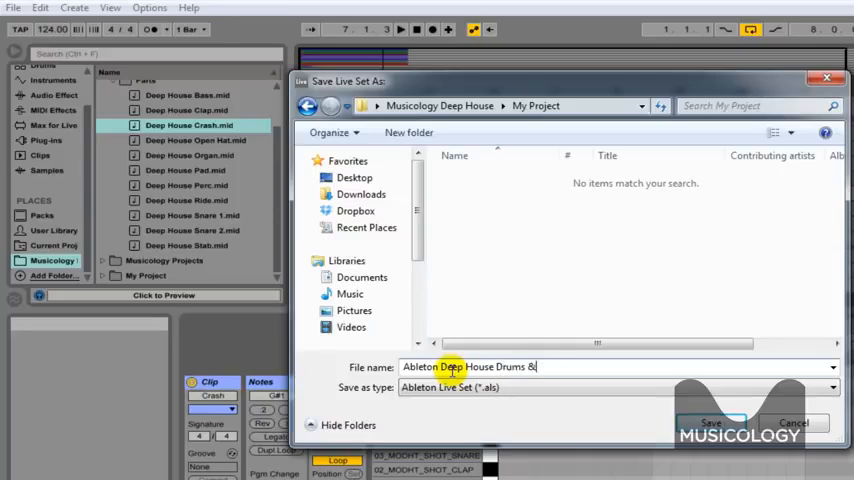